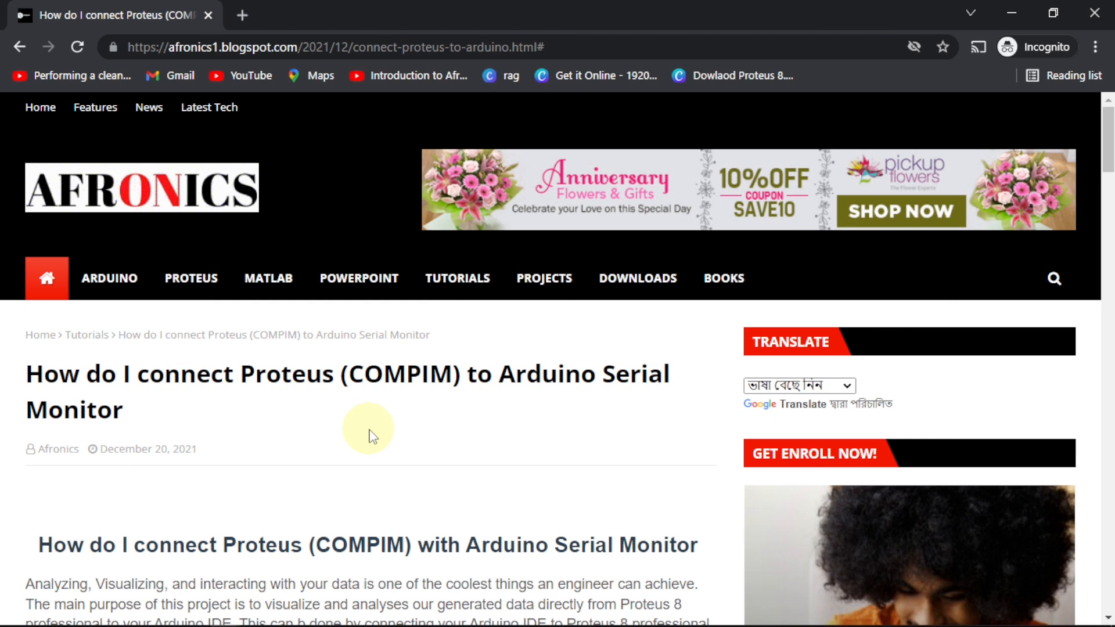
{"action": "mouse_move", "coordinate": [369, 422]}
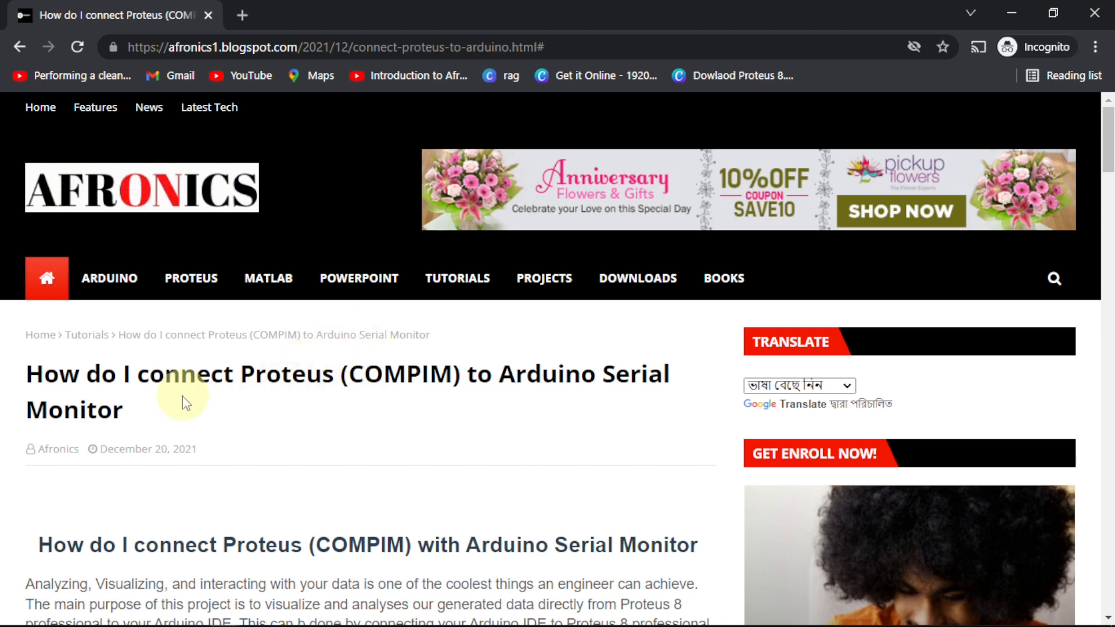
Scroll the article past the software list and code down to the 'Download com0com Here' section
{"action": "scroll", "scroll_direction": "down", "scroll_amount": 3}
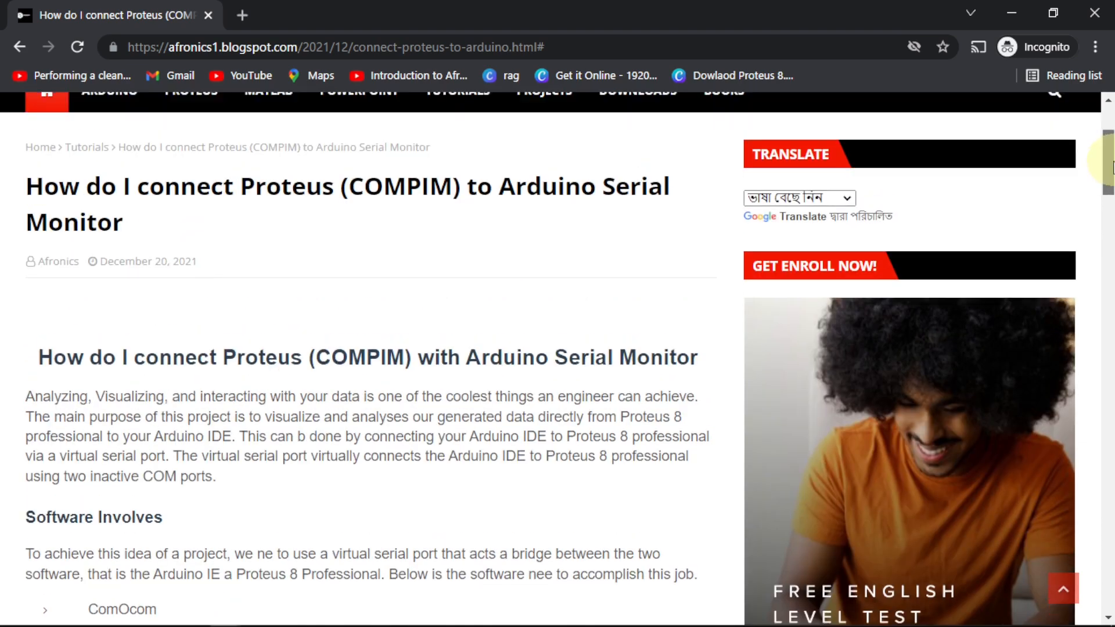
{"action": "scroll", "scroll_direction": "down", "scroll_amount": 3}
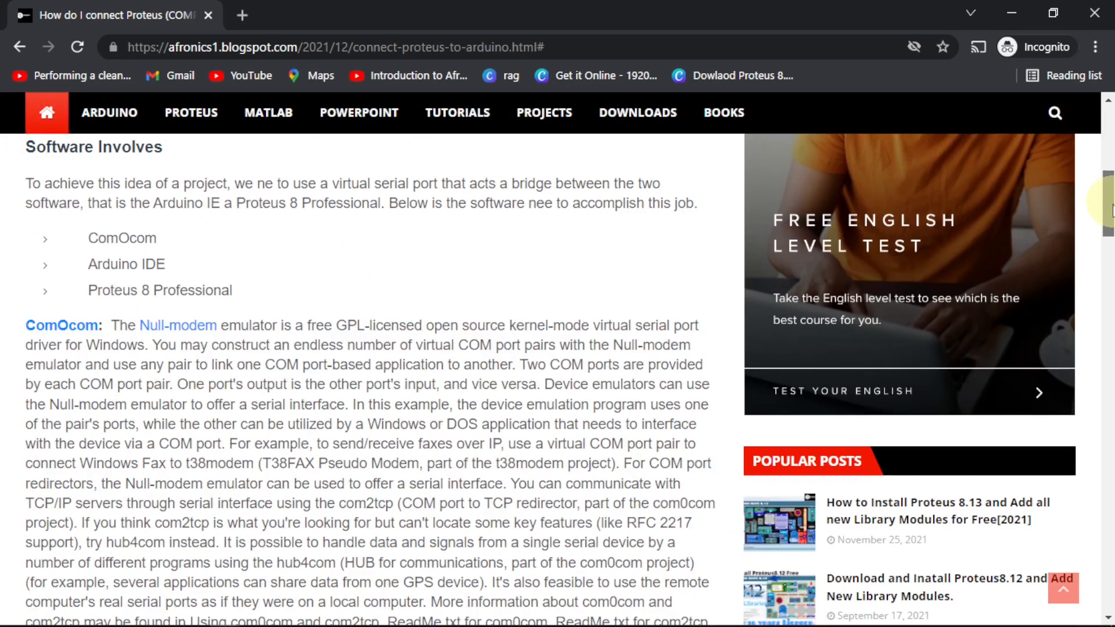
{"action": "scroll", "scroll_direction": "down", "scroll_amount": 3}
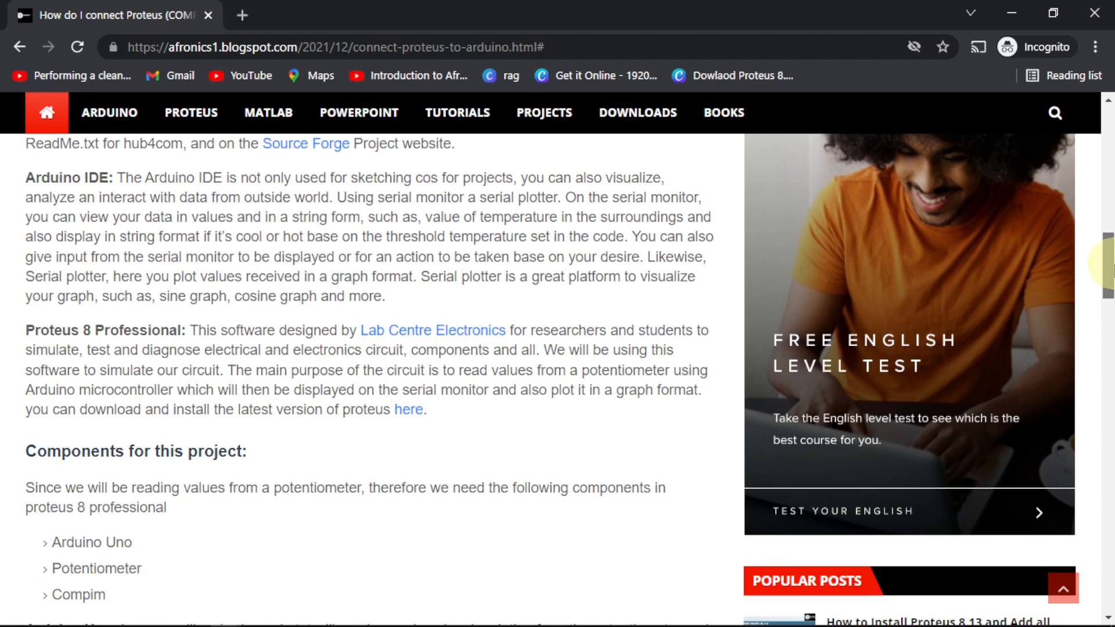
{"action": "scroll", "scroll_direction": "down", "scroll_amount": 3}
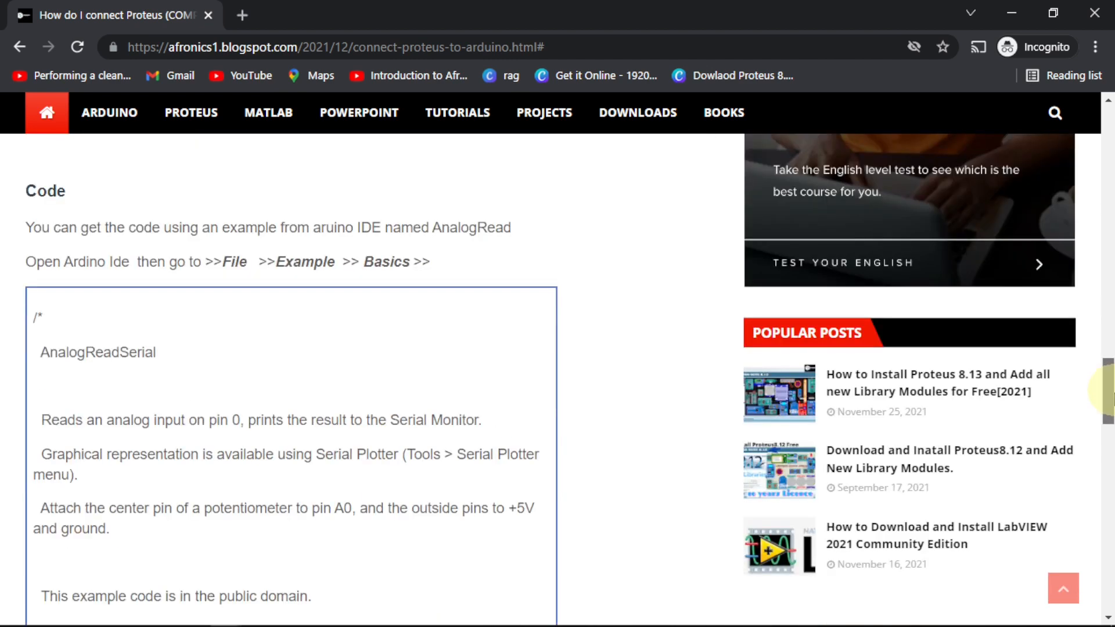
{"action": "scroll", "scroll_direction": "down", "scroll_amount": 3}
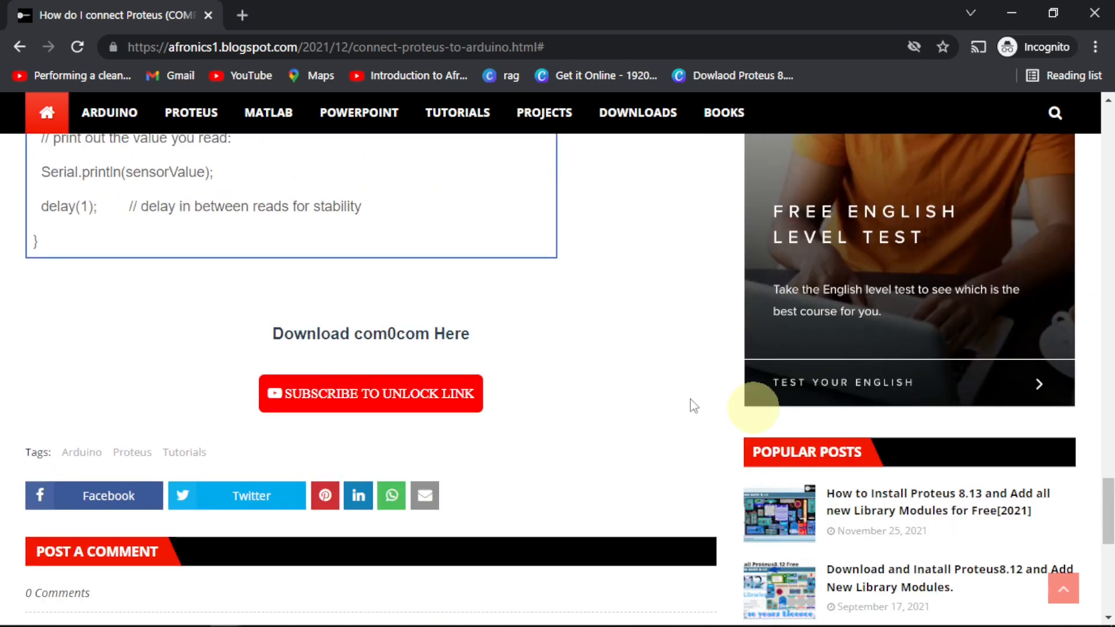
{"action": "mouse_move", "coordinate": [482, 355]}
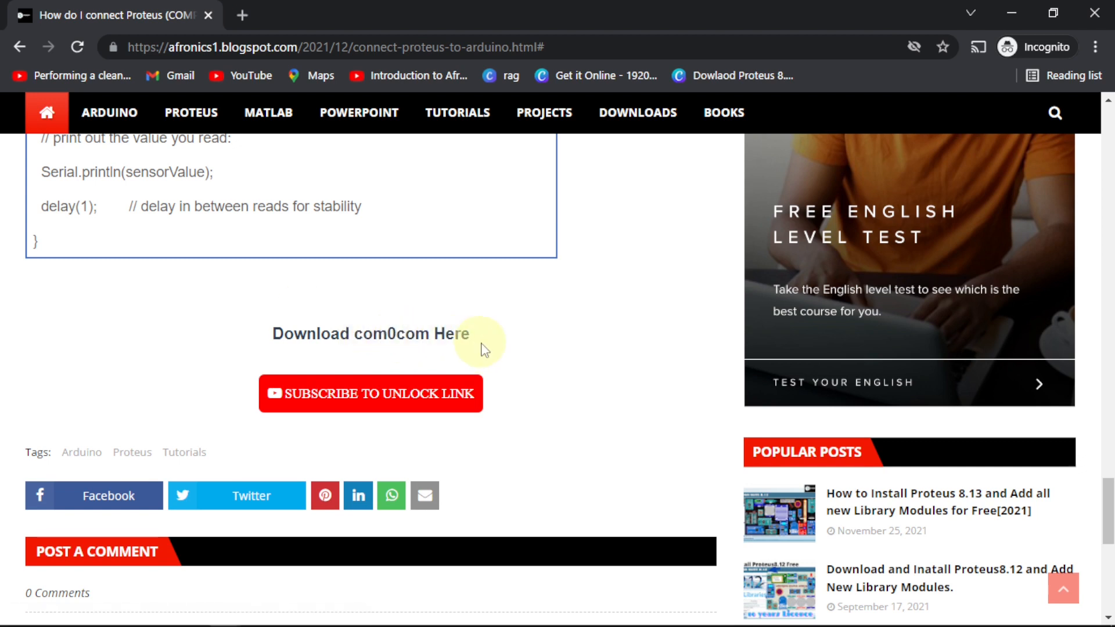
{"action": "mouse_move", "coordinate": [322, 396]}
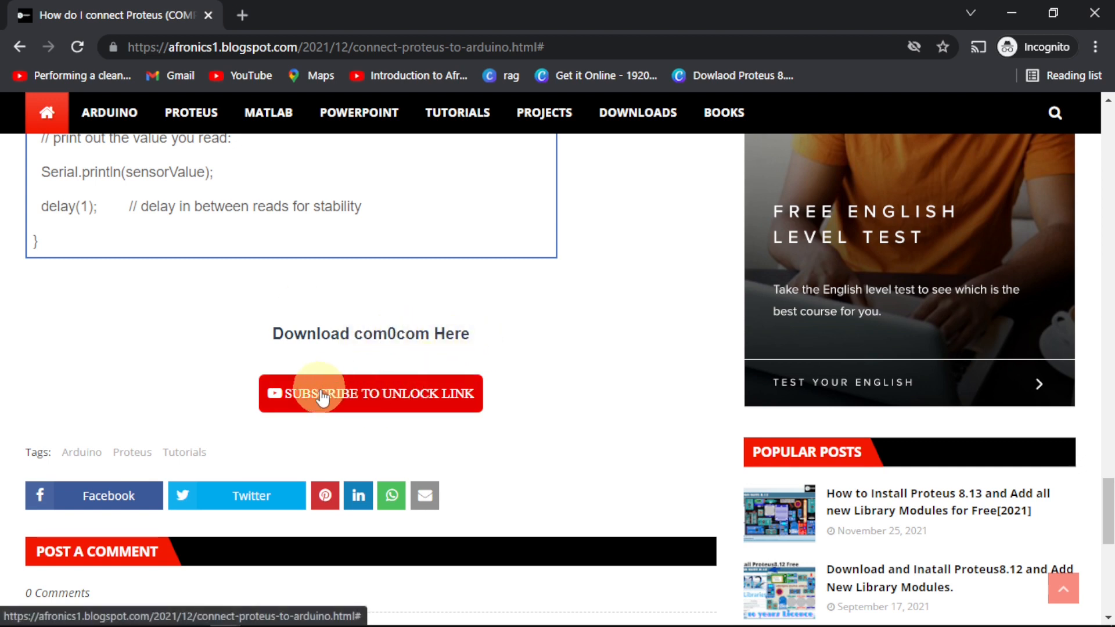
{"action": "mouse_move", "coordinate": [360, 427]}
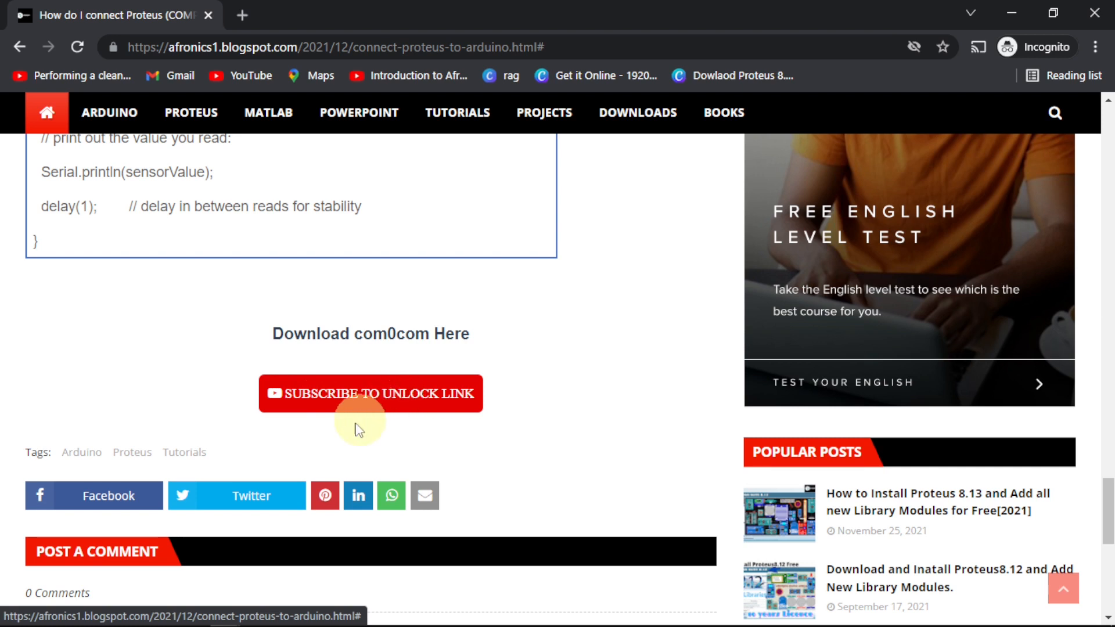
{"action": "mouse_move", "coordinate": [374, 412]}
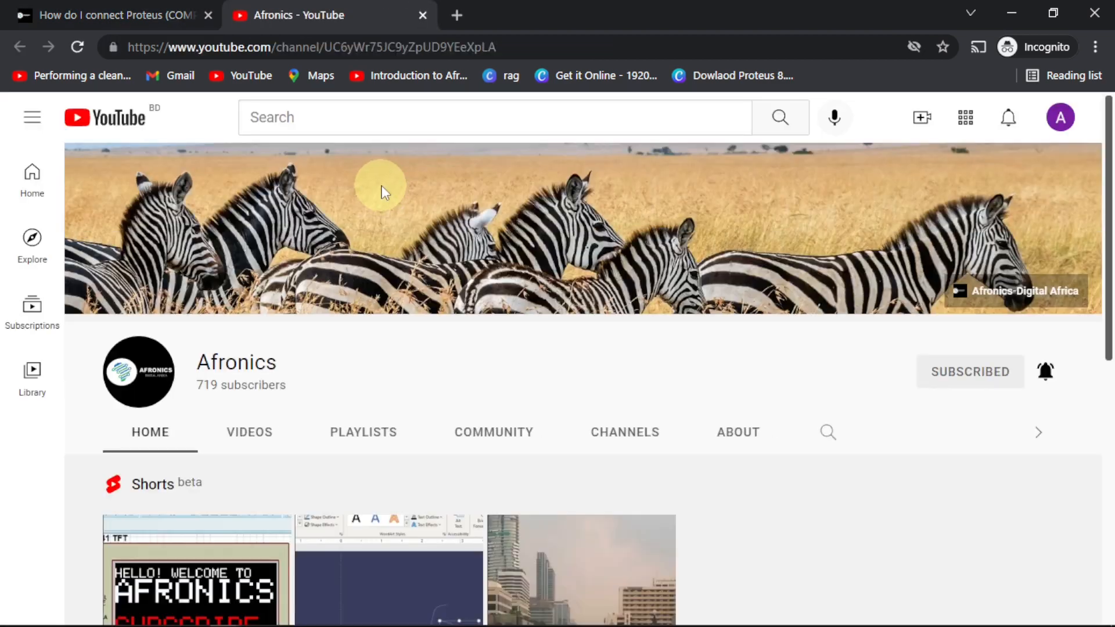
{"action": "mouse_move", "coordinate": [355, 323]}
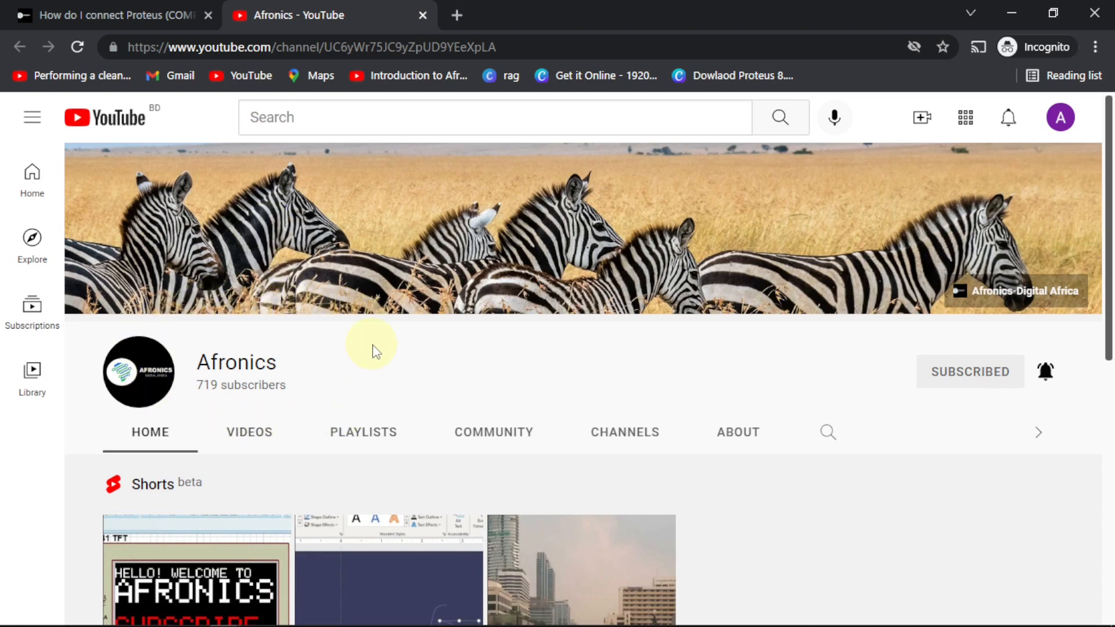
{"action": "mouse_move", "coordinate": [241, 380]}
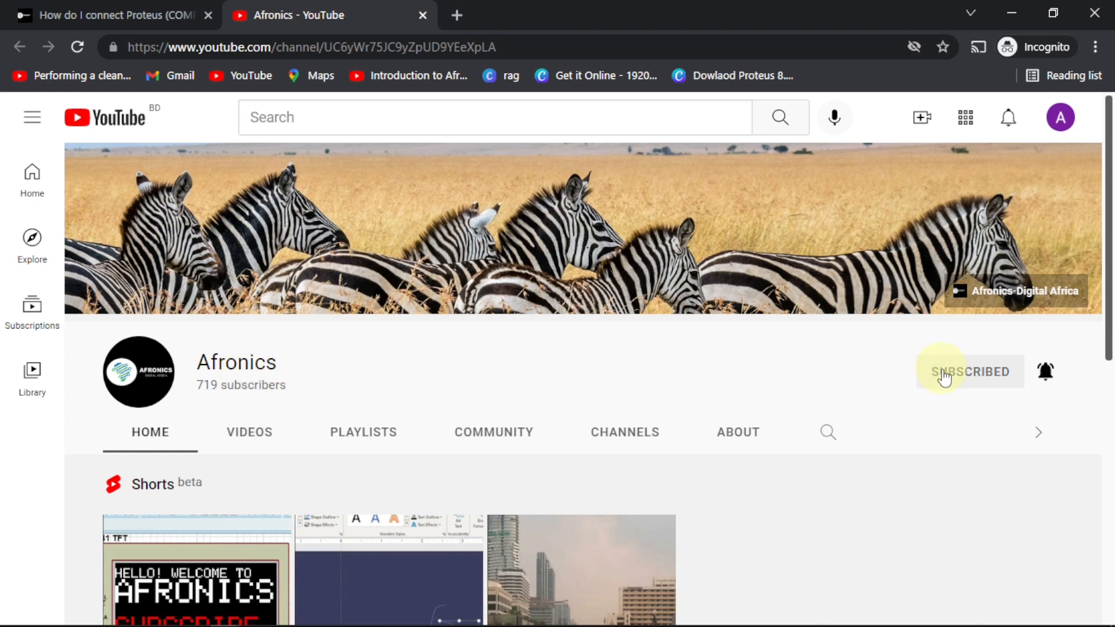
{"action": "mouse_move", "coordinate": [1062, 383]}
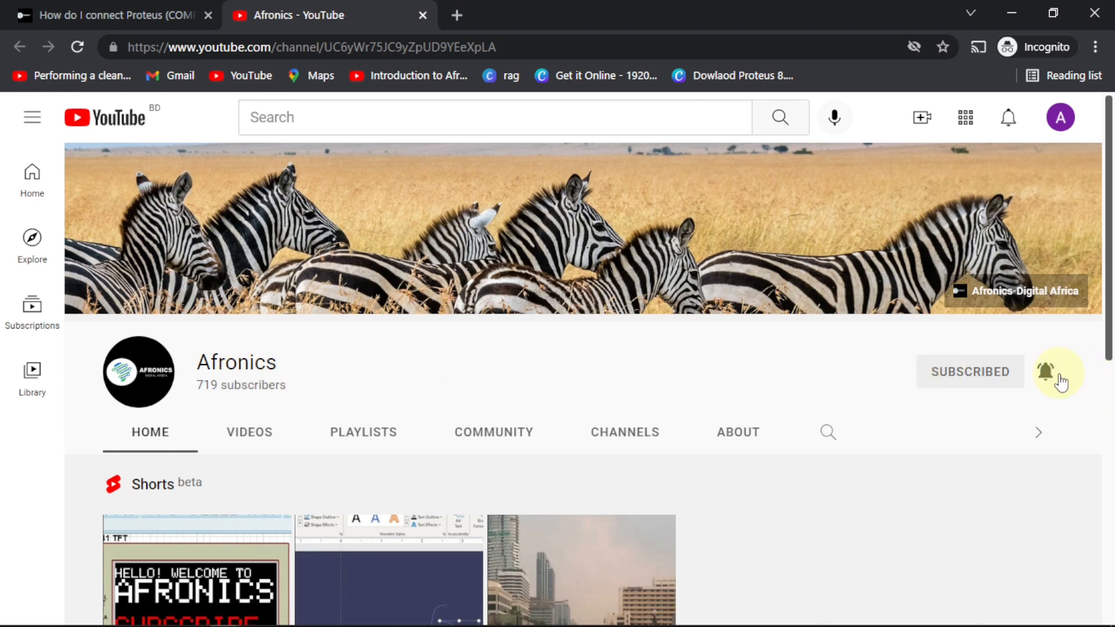
{"action": "mouse_move", "coordinate": [875, 385]}
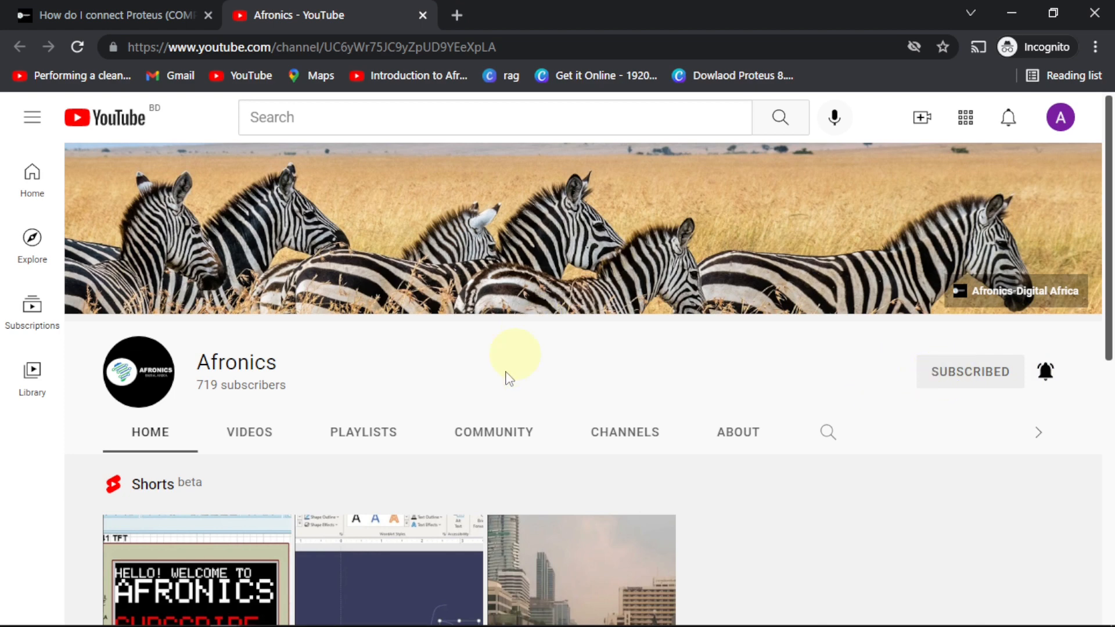
{"action": "mouse_move", "coordinate": [1043, 372]}
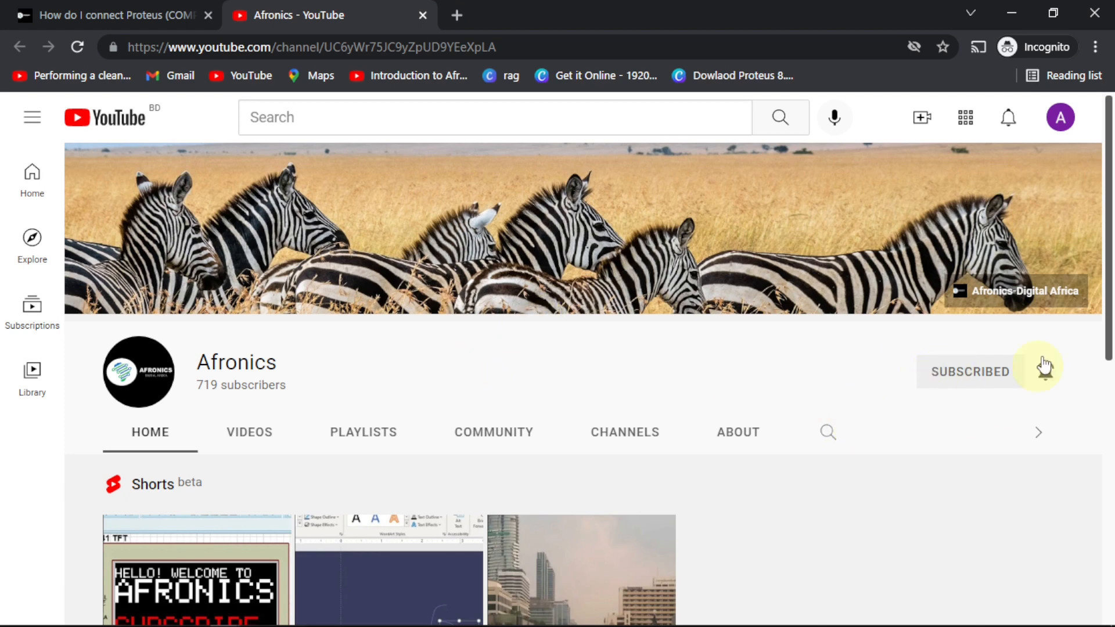
{"action": "left_click", "coordinate": [1045, 370]}
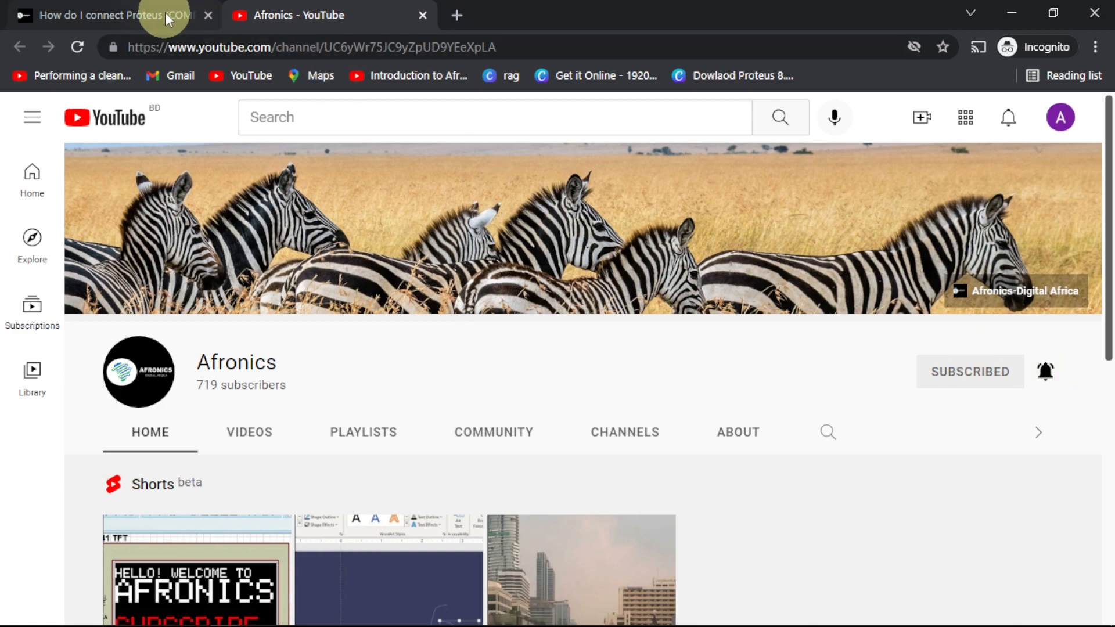
Switch back to the blog post's tab and scroll further through the article
{"action": "left_click", "coordinate": [116, 16]}
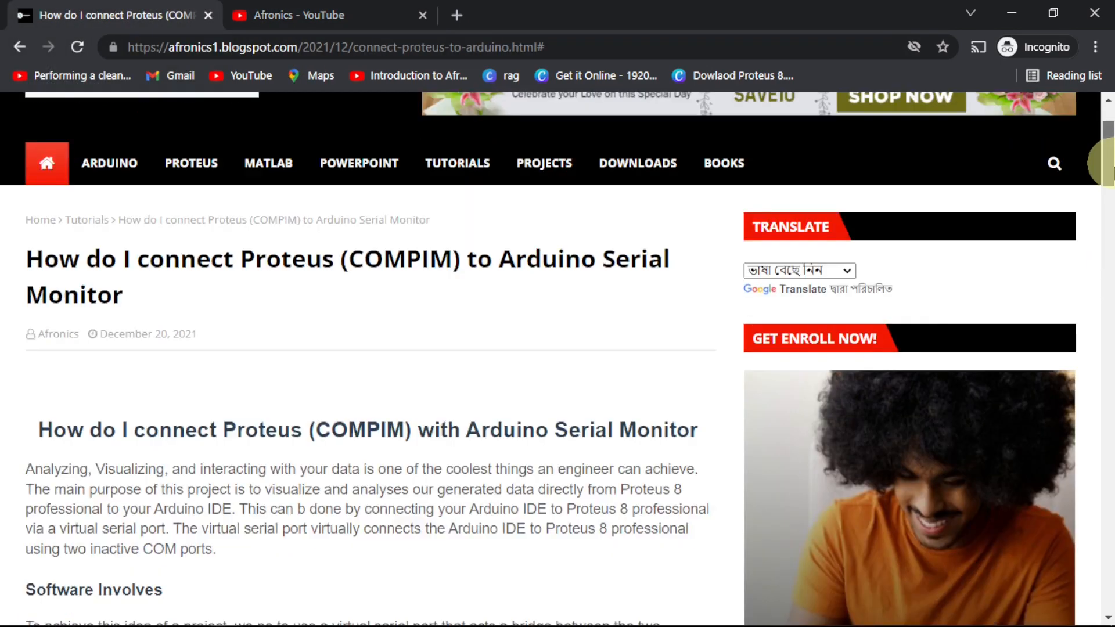
{"action": "scroll", "scroll_direction": "down", "scroll_amount": 3}
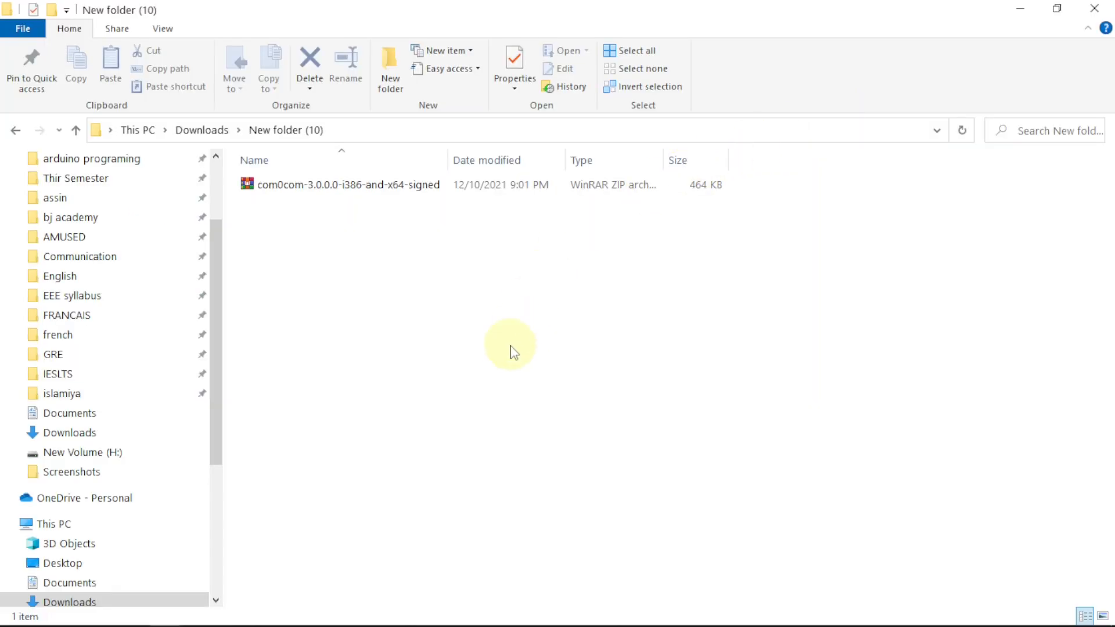
Extract the com0com zip in place with Extract Here, then select the x64 setup program
{"action": "left_click", "coordinate": [331, 184]}
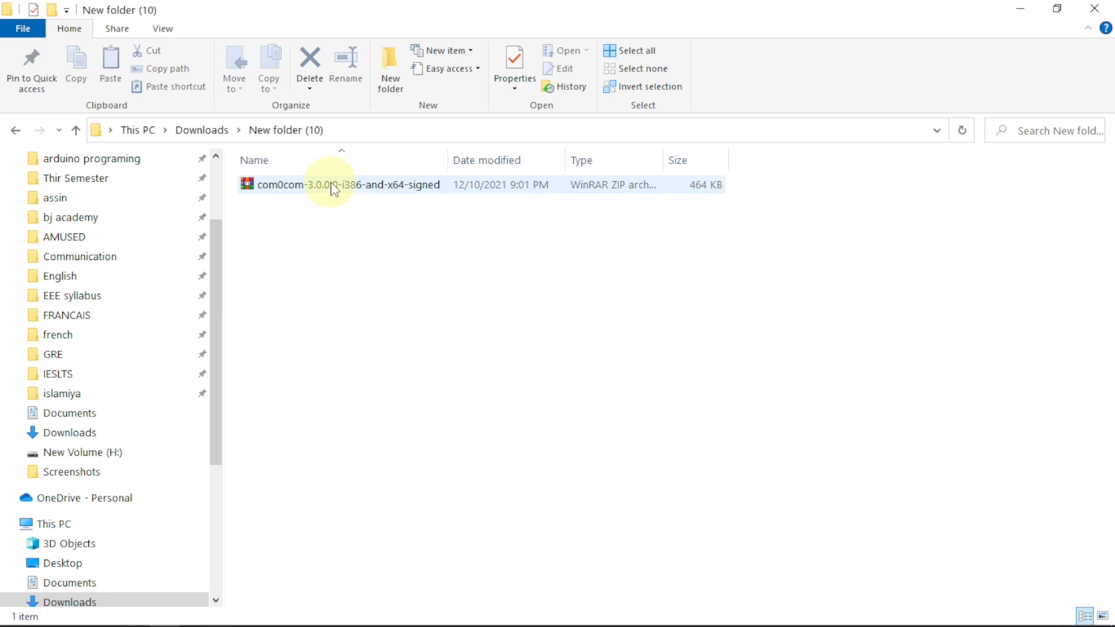
{"action": "right_click", "coordinate": [332, 186]}
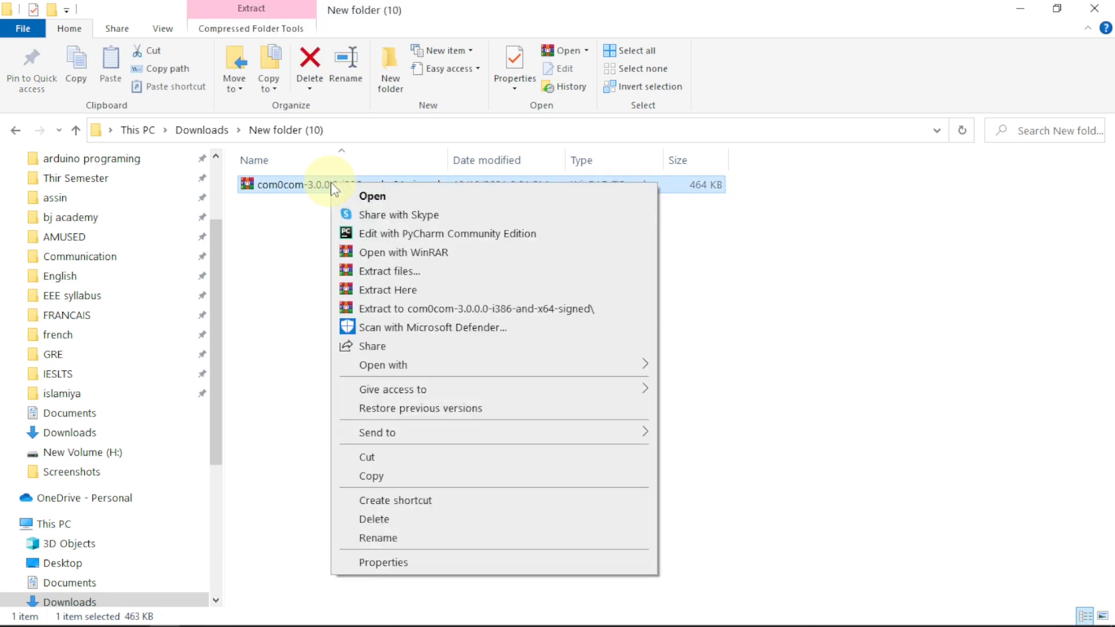
{"action": "left_click", "coordinate": [387, 291]}
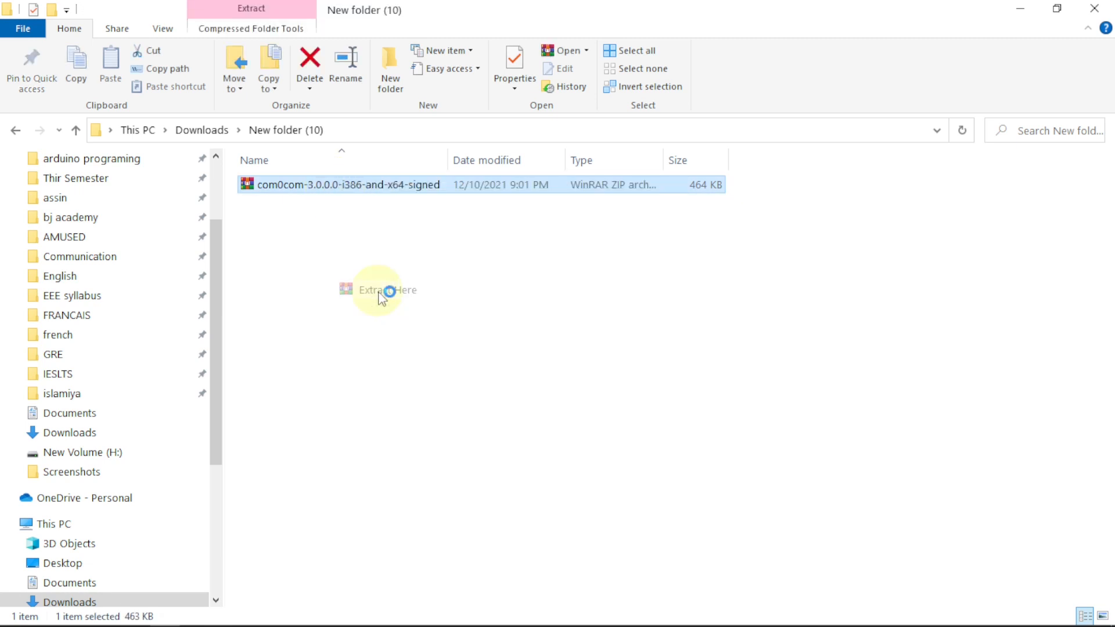
{"action": "left_click", "coordinate": [378, 290]}
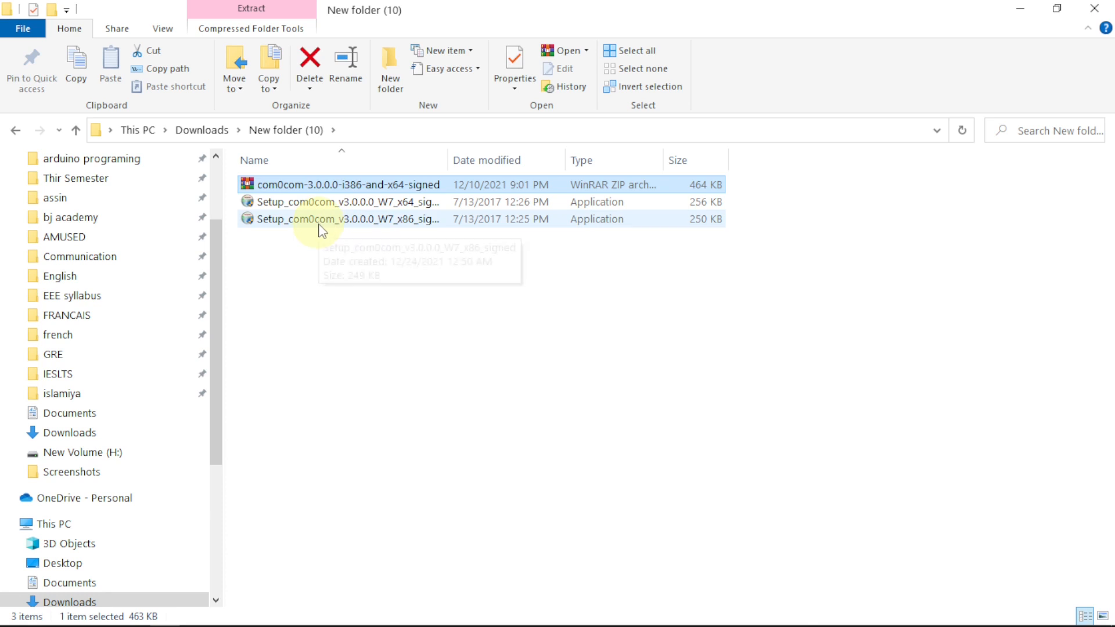
{"action": "mouse_move", "coordinate": [329, 246]}
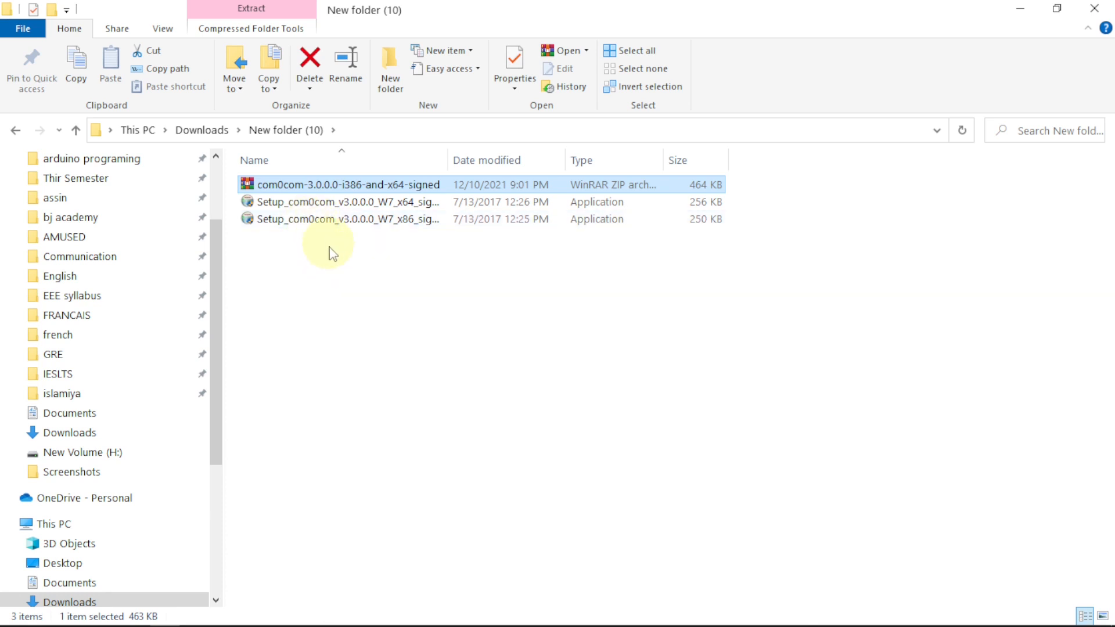
{"action": "mouse_move", "coordinate": [359, 332]}
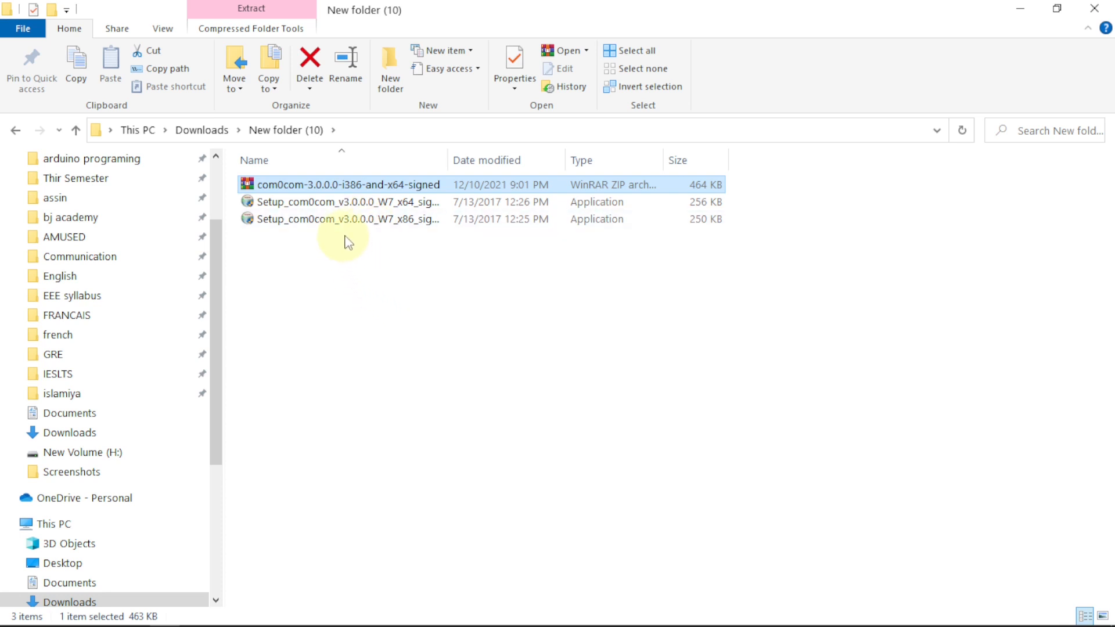
{"action": "left_click", "coordinate": [336, 202]}
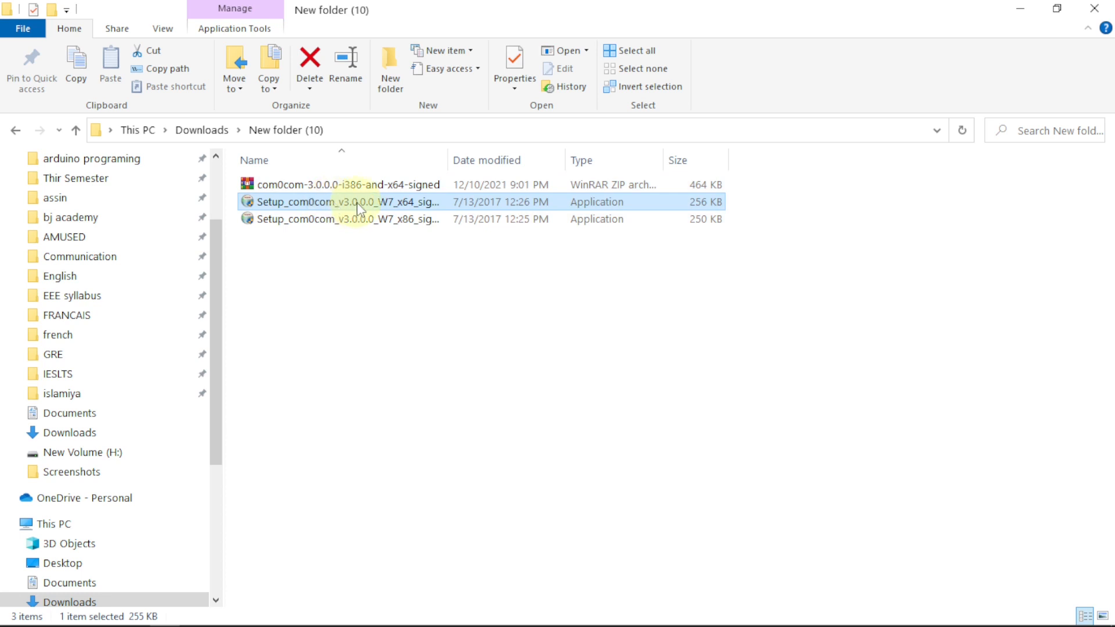
Run the 64-bit com0com installer as administrator, accepting the license and default components
{"action": "right_click", "coordinate": [357, 202]}
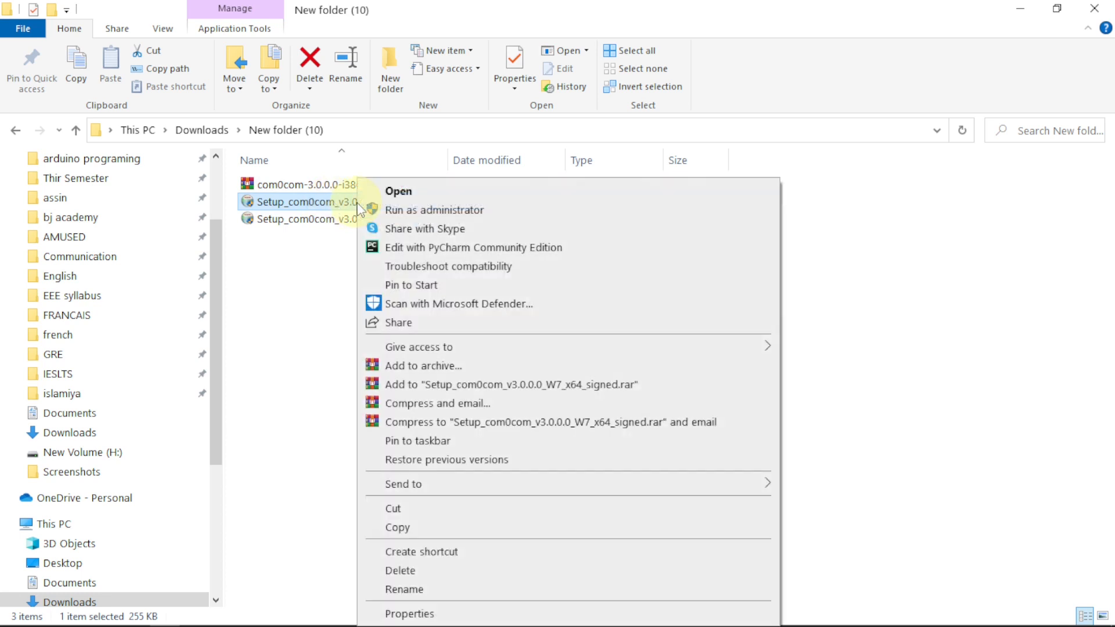
{"action": "mouse_move", "coordinate": [418, 215]}
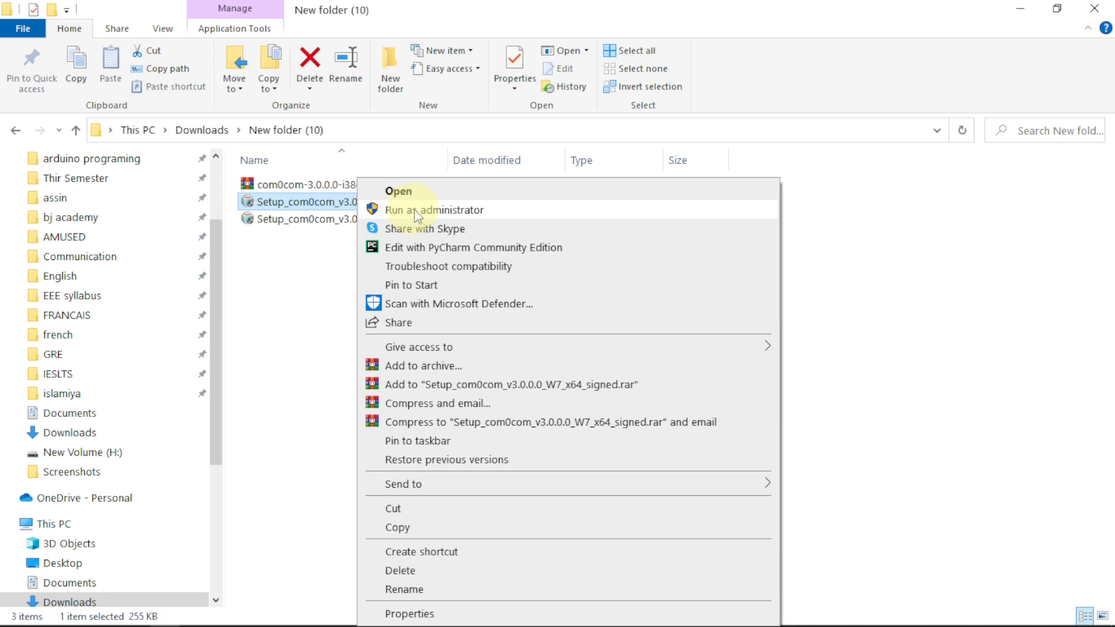
{"action": "left_click", "coordinate": [434, 210]}
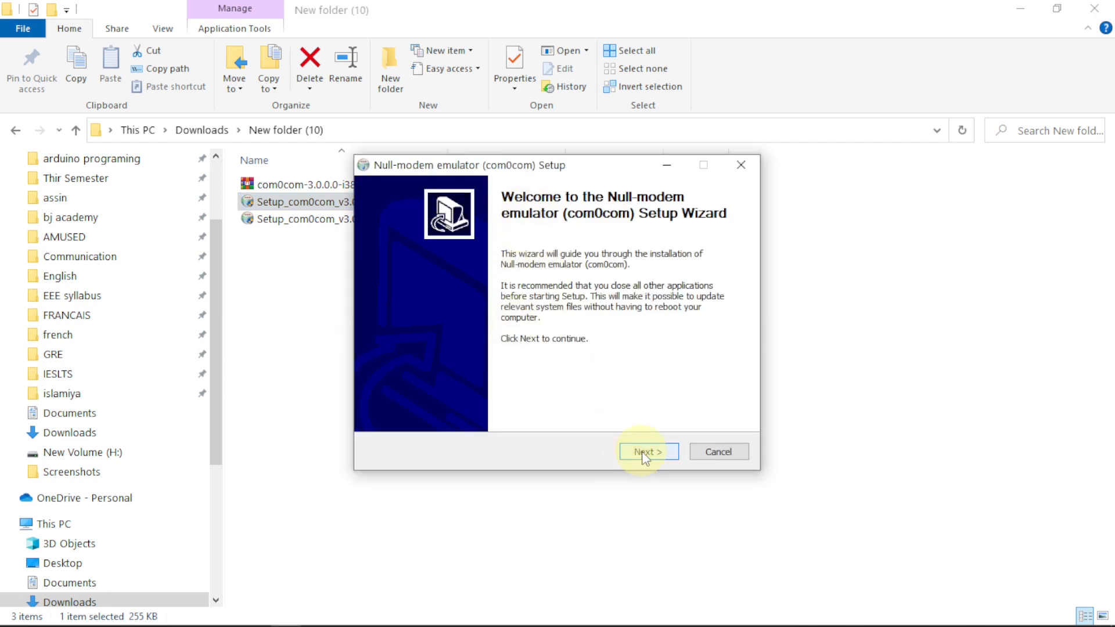
{"action": "left_click", "coordinate": [648, 452]}
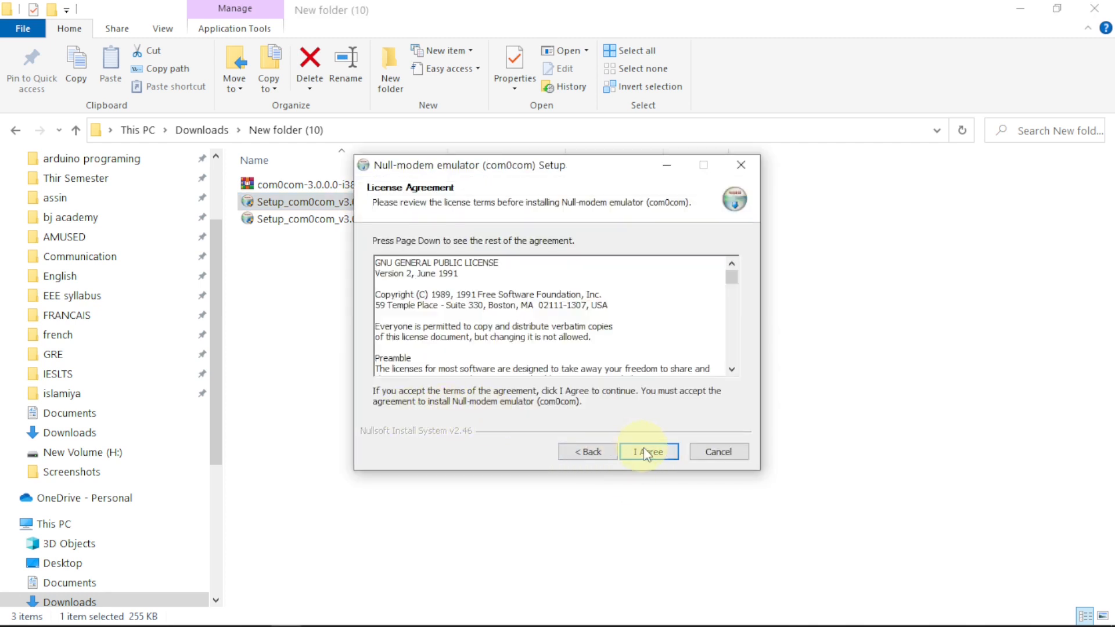
{"action": "left_click", "coordinate": [649, 451]}
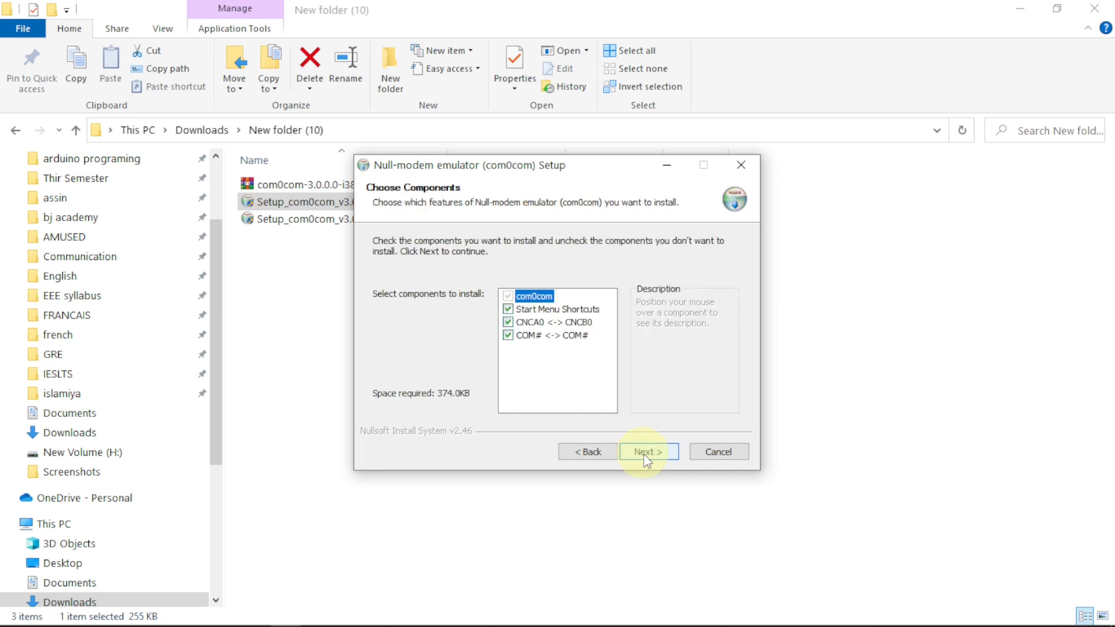
{"action": "mouse_move", "coordinate": [527, 346]}
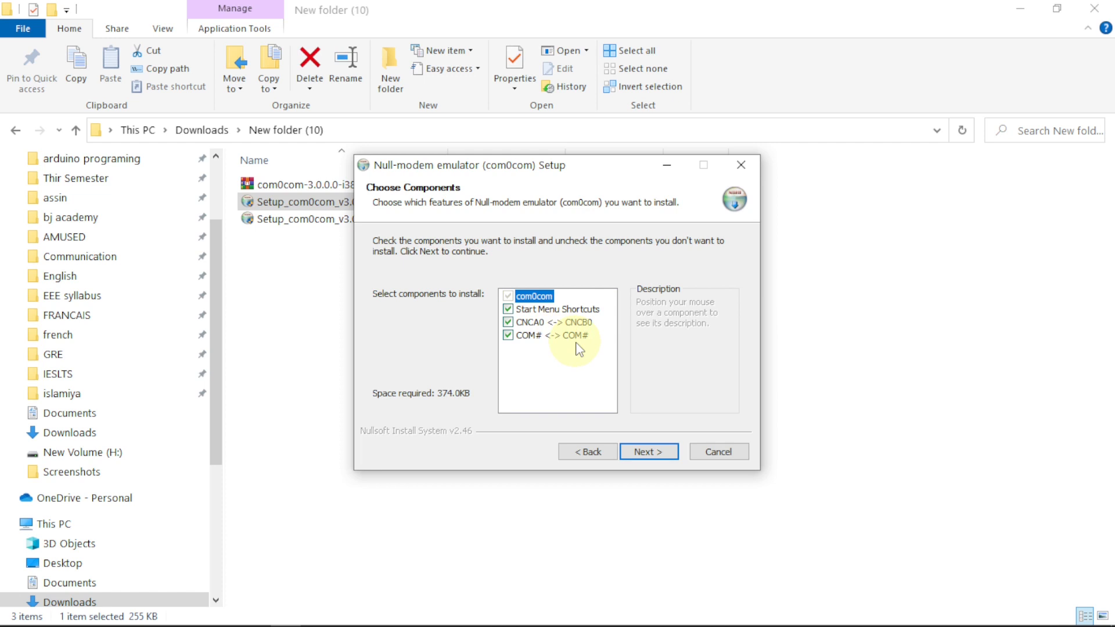
{"action": "mouse_move", "coordinate": [532, 343]}
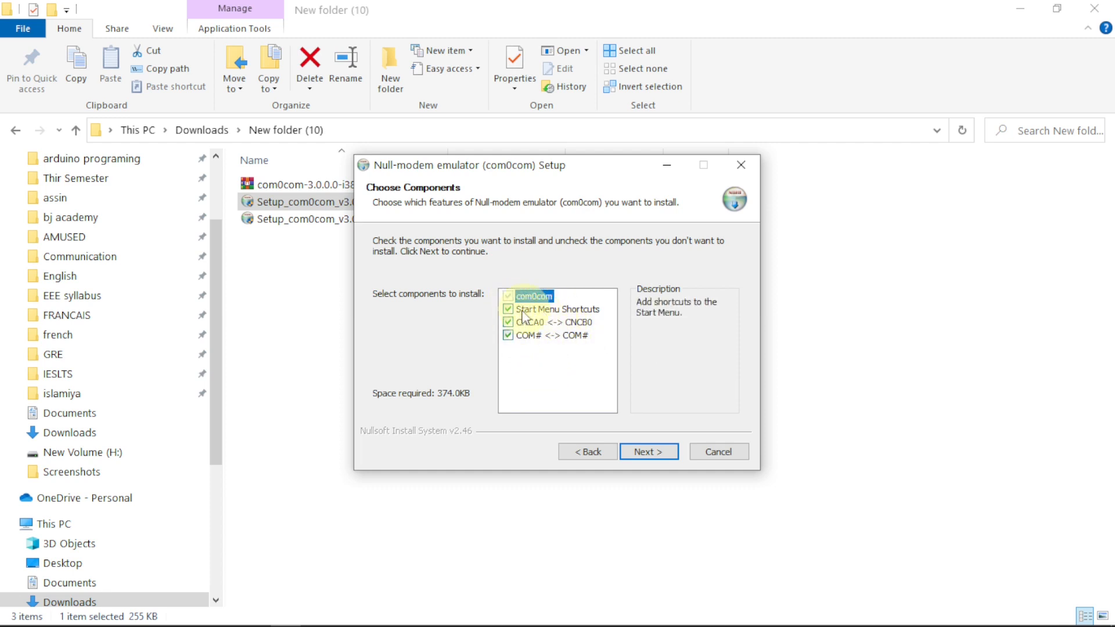
{"action": "mouse_move", "coordinate": [648, 455]}
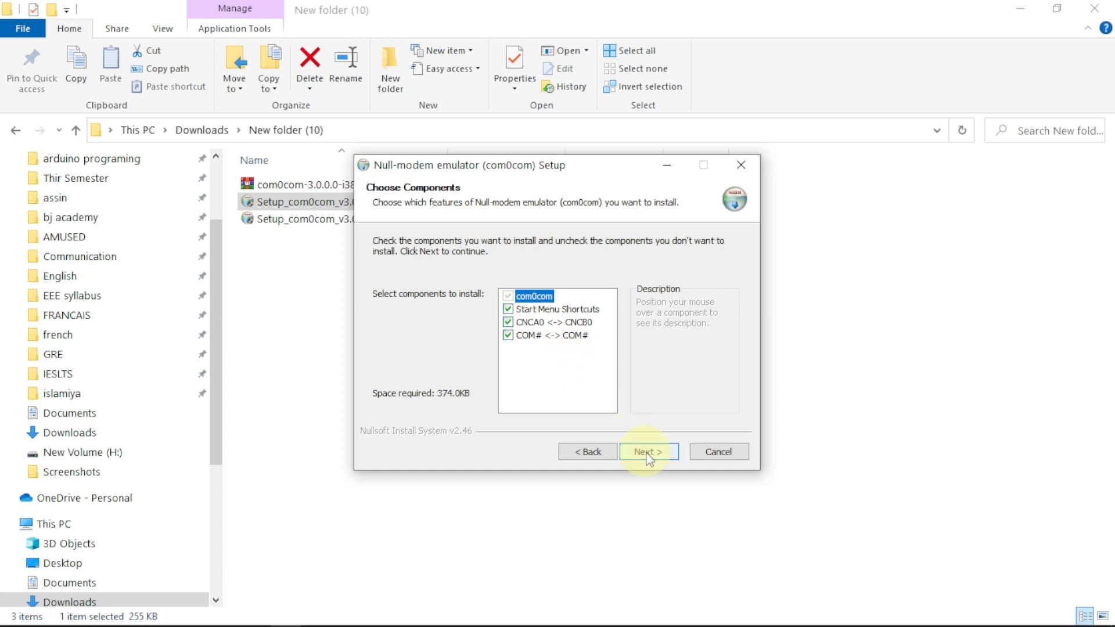
{"action": "left_click", "coordinate": [649, 451]}
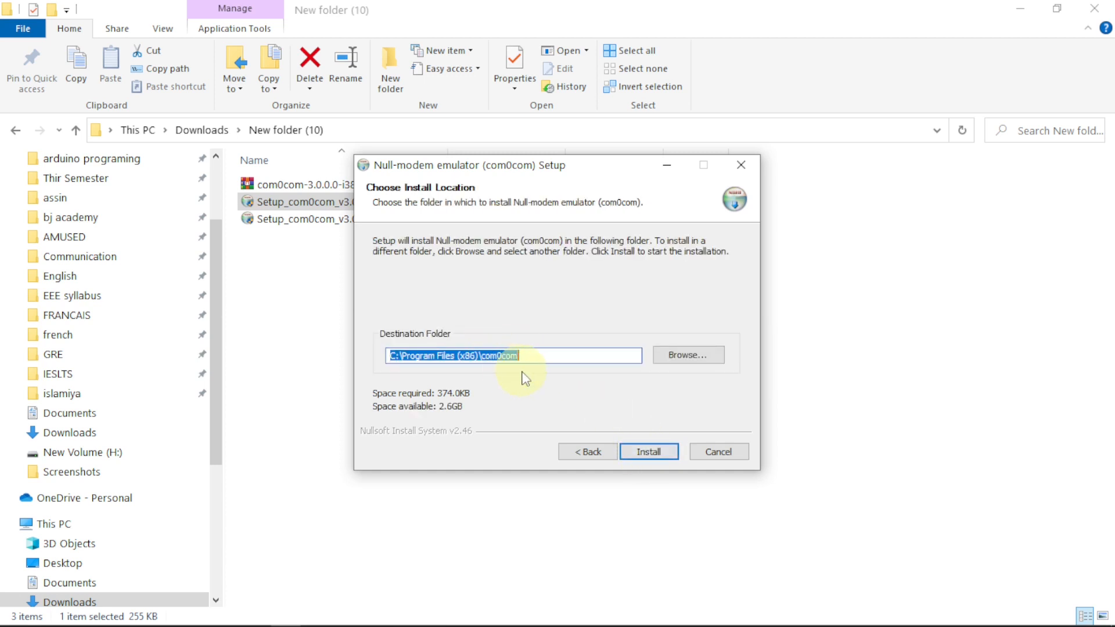
Install into the default folder and finish with Launch Setup ticked
{"action": "left_click", "coordinate": [648, 452]}
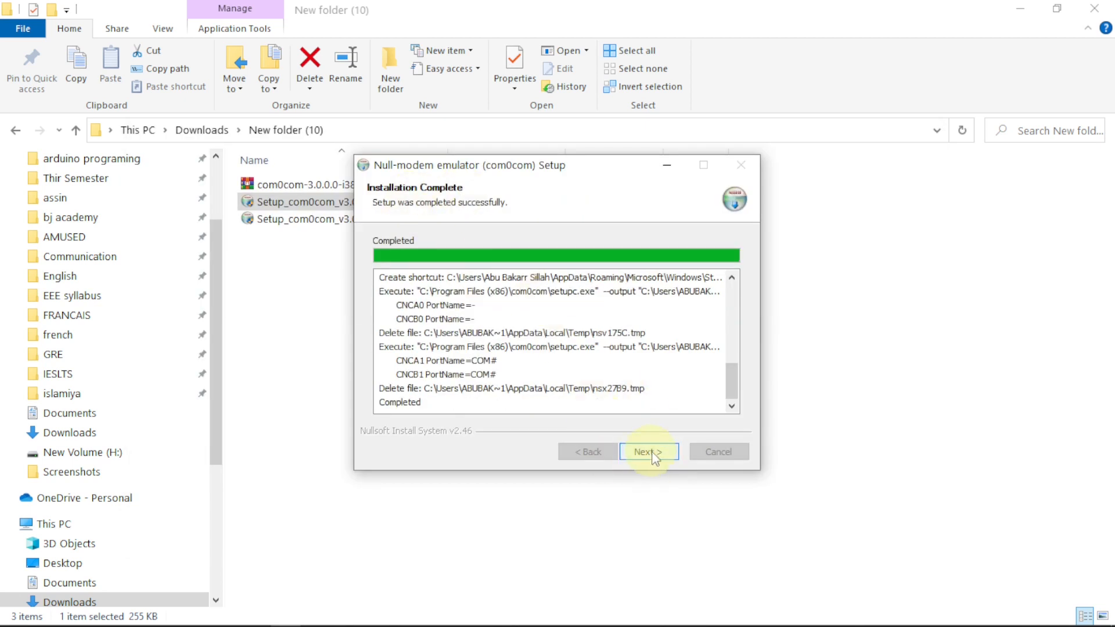
{"action": "left_click", "coordinate": [648, 452]}
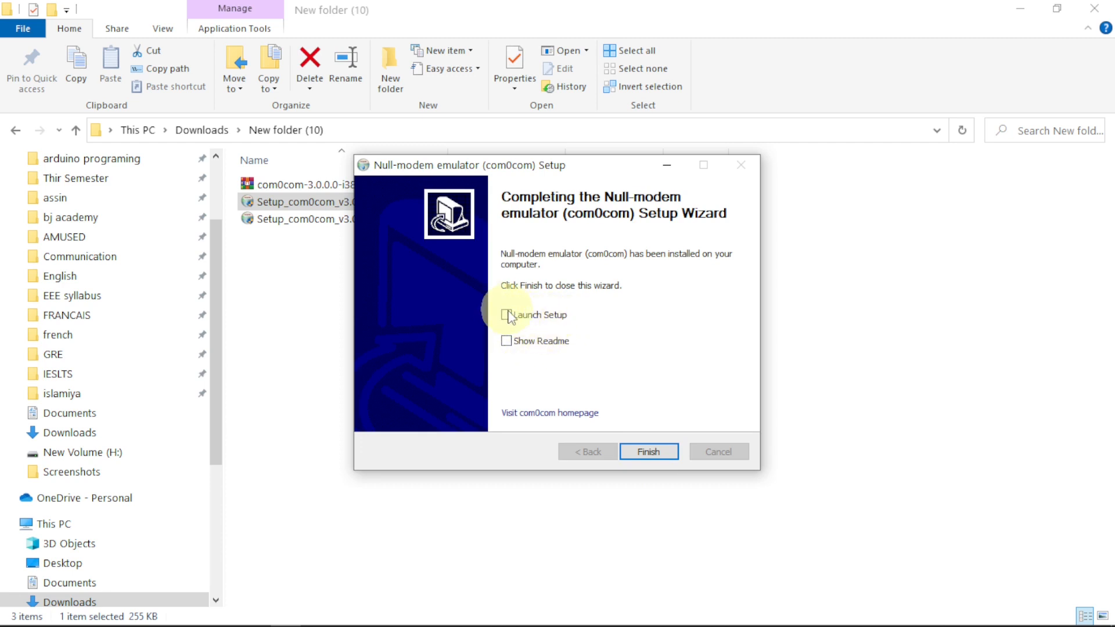
{"action": "left_click", "coordinate": [648, 447]}
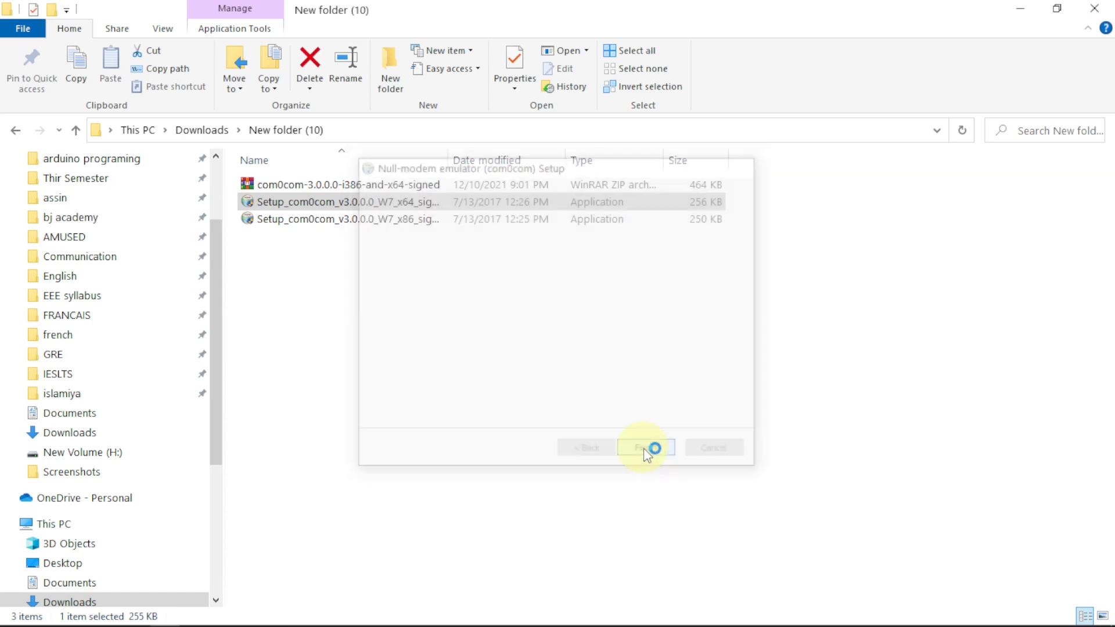
{"action": "left_click", "coordinate": [644, 447]}
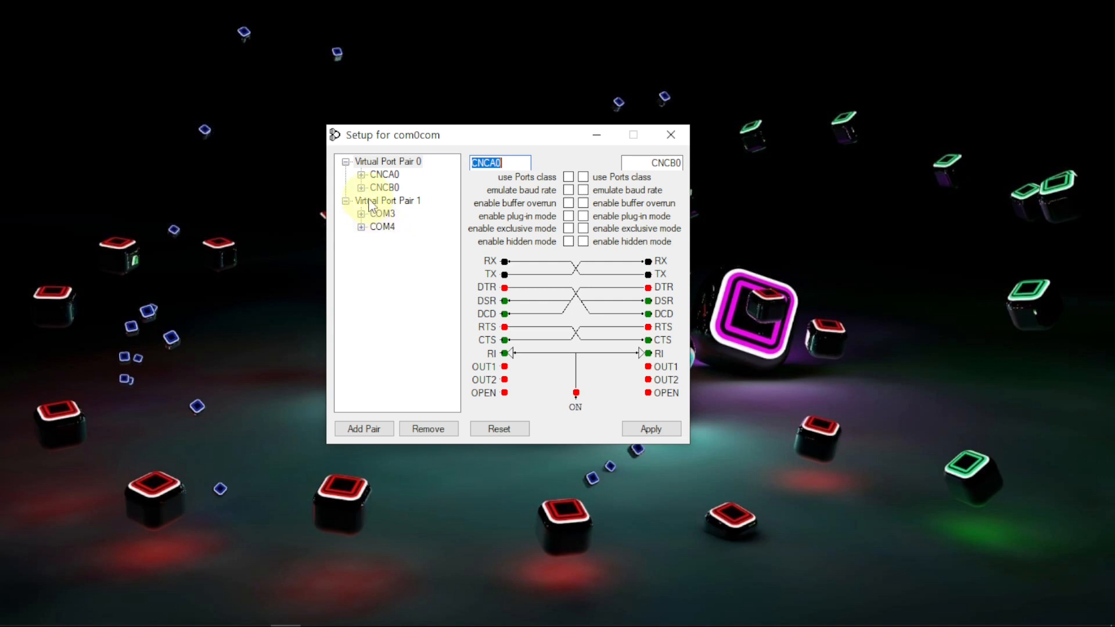
Keep the COM3–COM4 pair using the Ports class, add a third virtual pair, and minimize the utility
{"action": "left_click", "coordinate": [388, 200]}
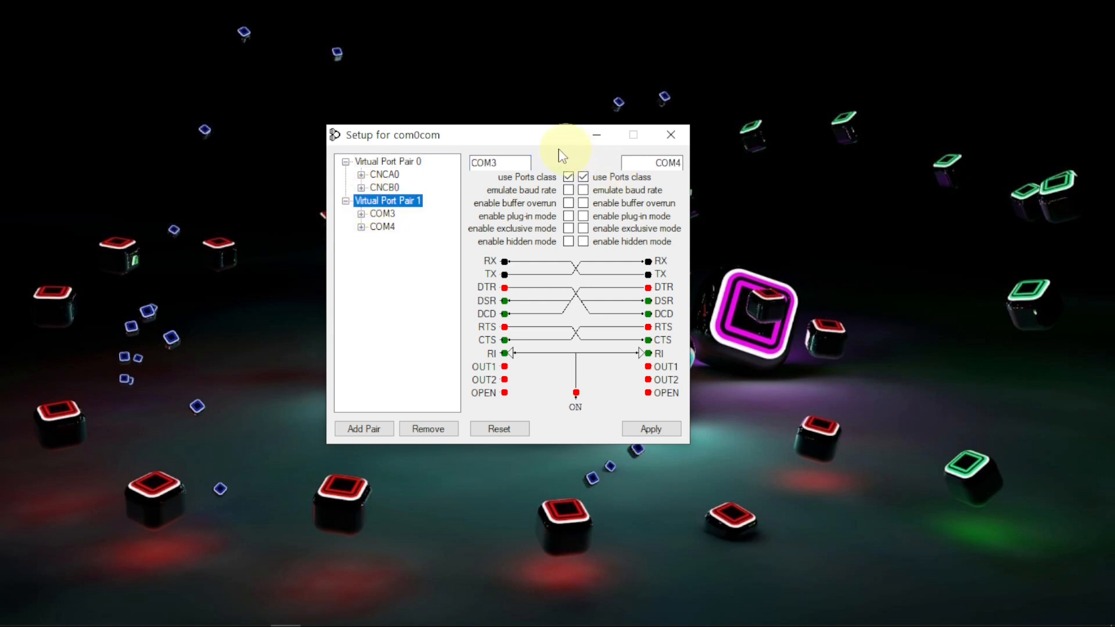
{"action": "left_click", "coordinate": [519, 162]}
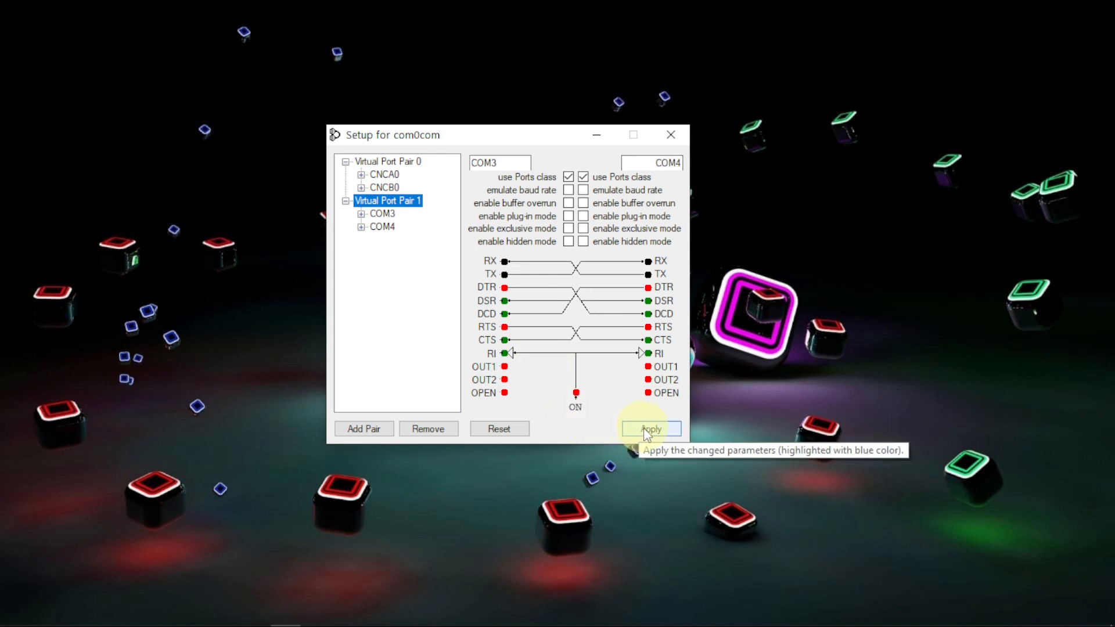
{"action": "mouse_move", "coordinate": [383, 427]}
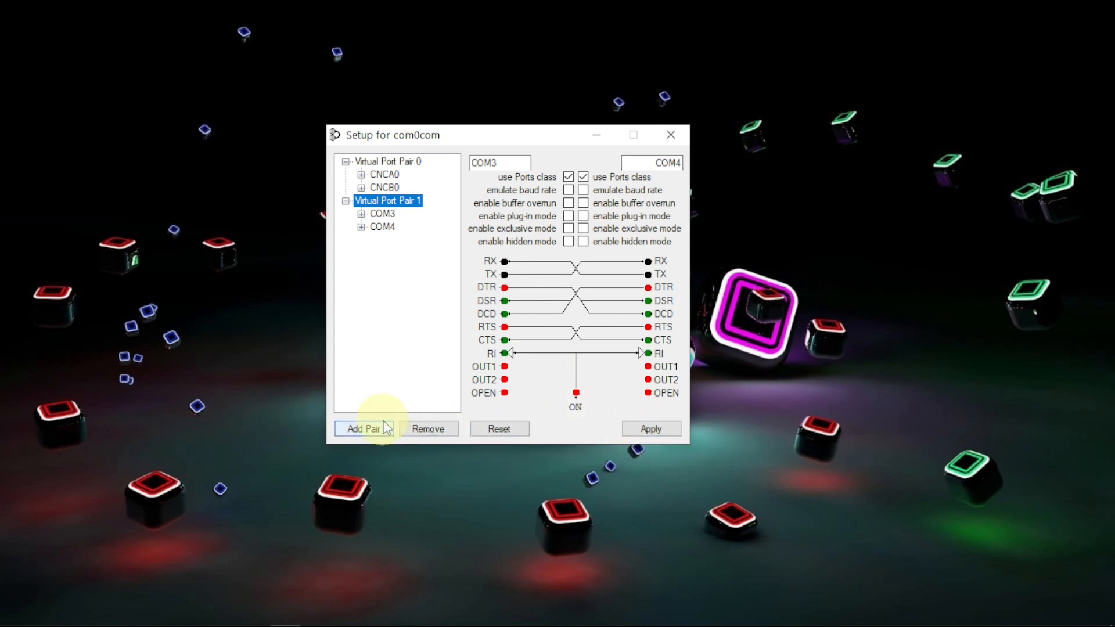
{"action": "left_click", "coordinate": [363, 429]}
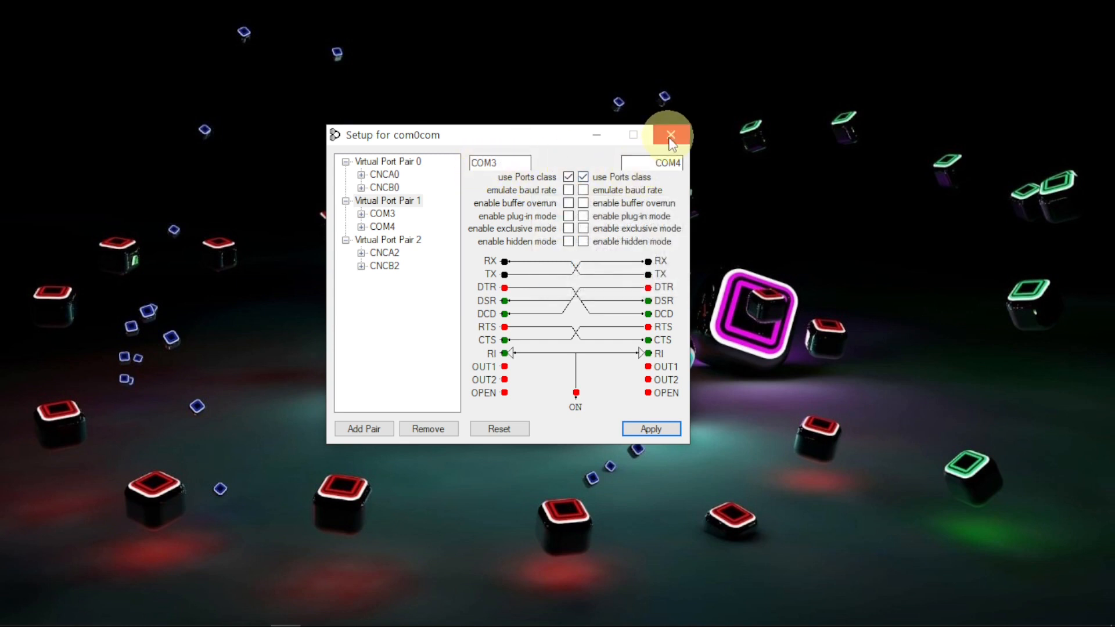
{"action": "mouse_move", "coordinate": [597, 135]}
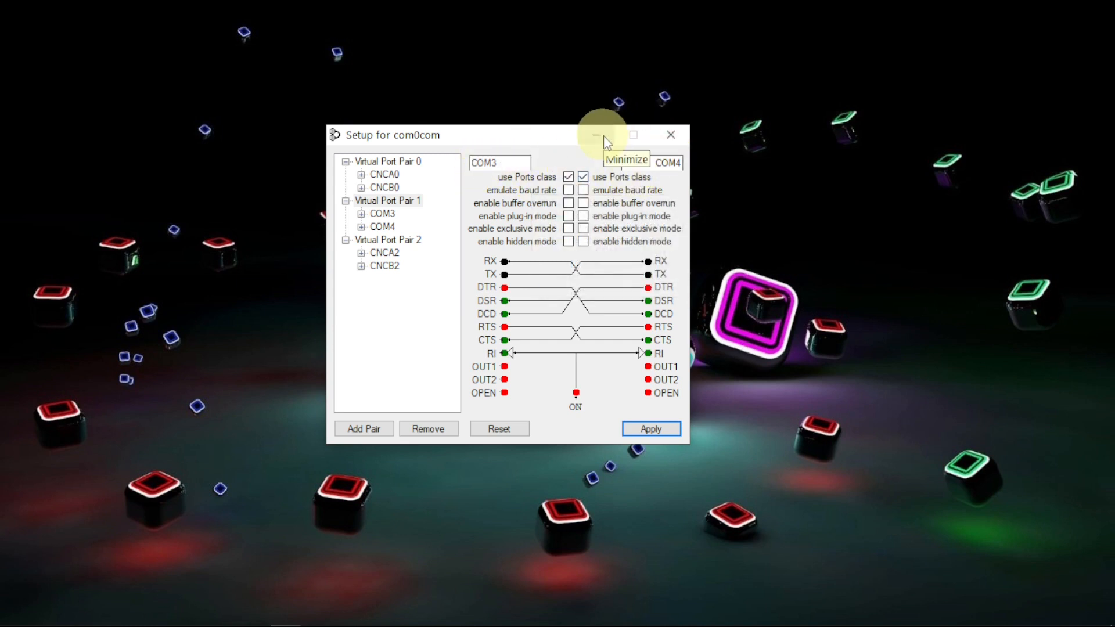
{"action": "left_click", "coordinate": [602, 135]}
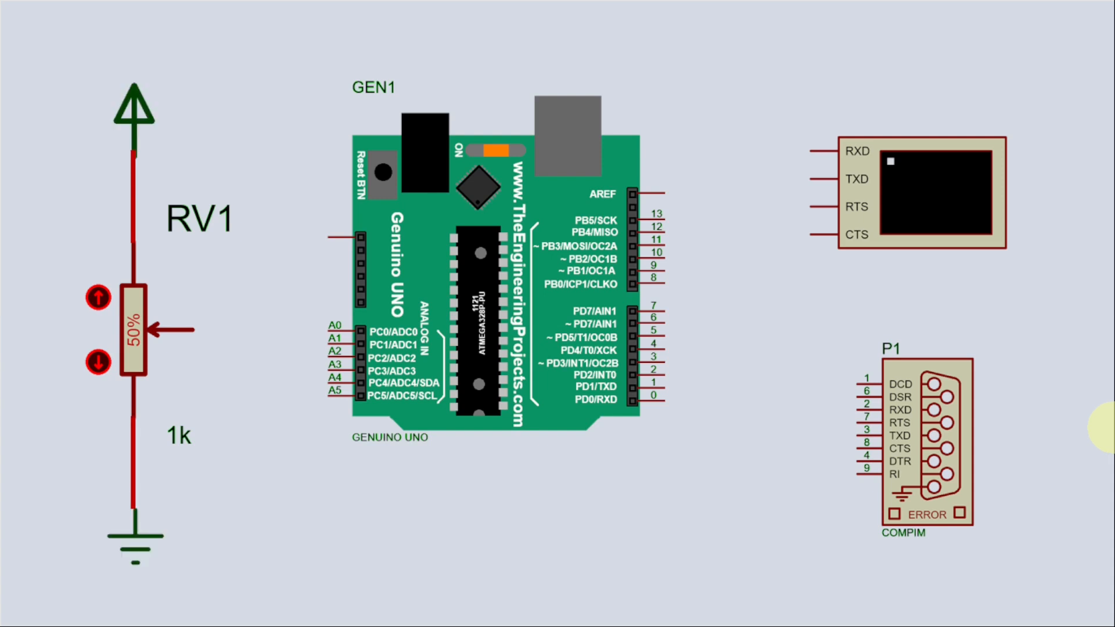
Drag across the finished schematic showing RV1, Genuino UNO, virtual terminal and COMPIM
{"action": "left_click_drag", "start_coordinate": [178, 330], "coordinate": [349, 327]}
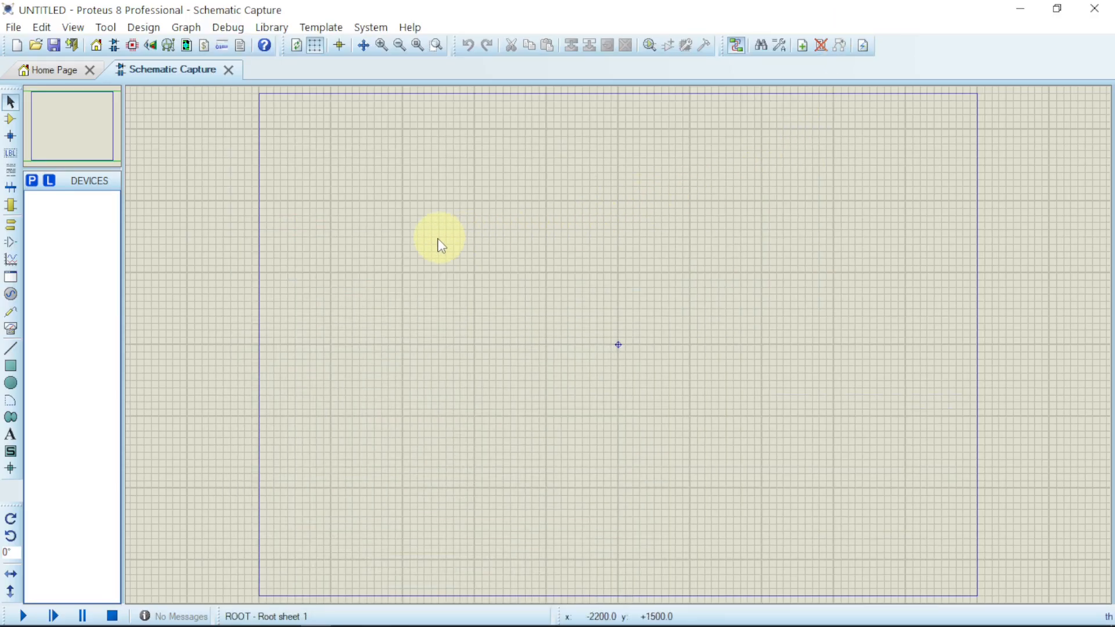
{"action": "mouse_move", "coordinate": [620, 425]}
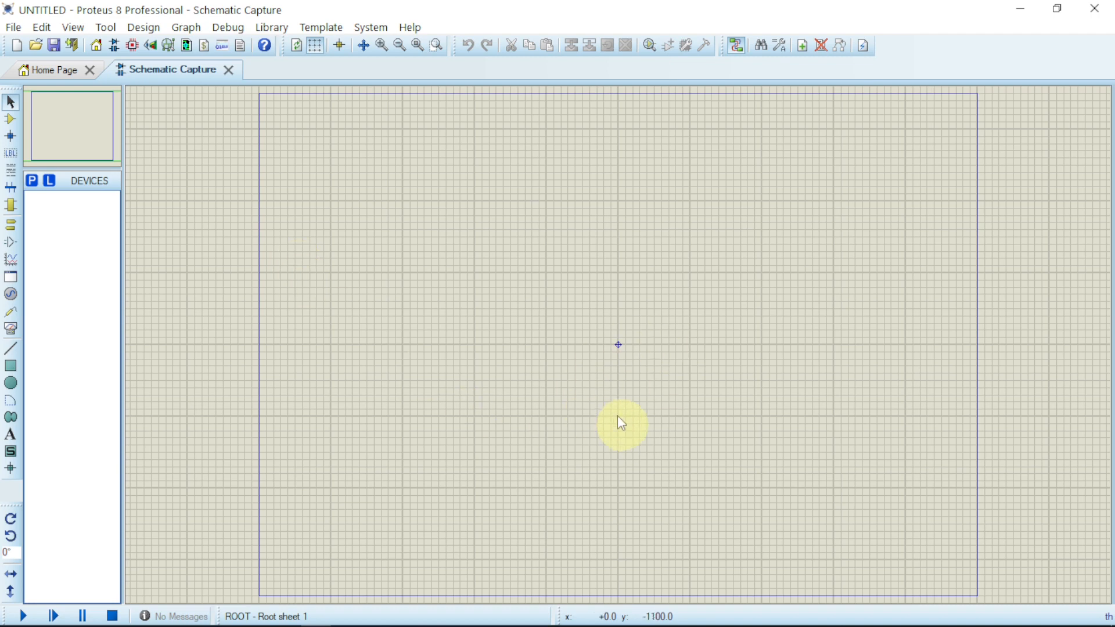
{"action": "mouse_move", "coordinate": [33, 180]}
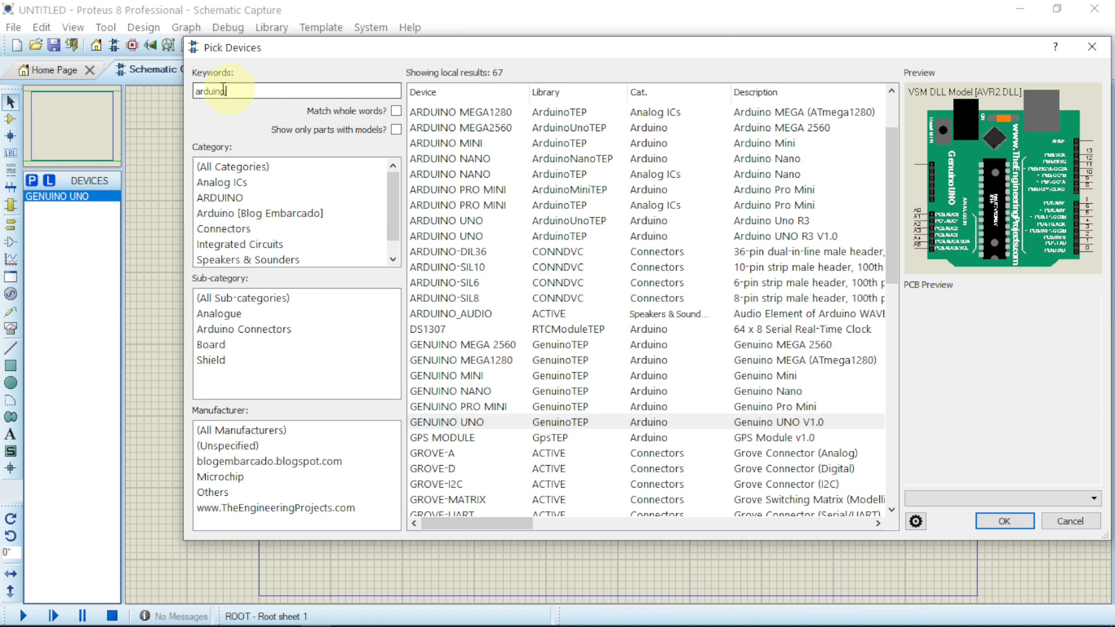
Search the device library with 'co' to pick the COMPIM component for the schematic
{"action": "type", "text": "co"}
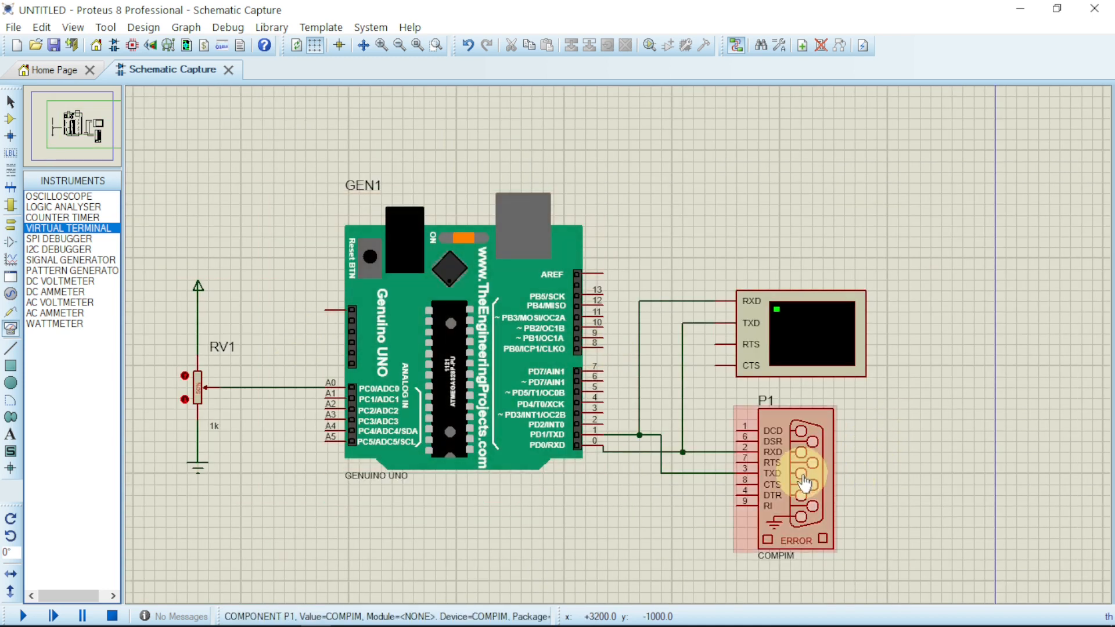
Set COMPIM P1 to physical port COM4 with physical and virtual baud rates of 9600
{"action": "double_click", "coordinate": [802, 479]}
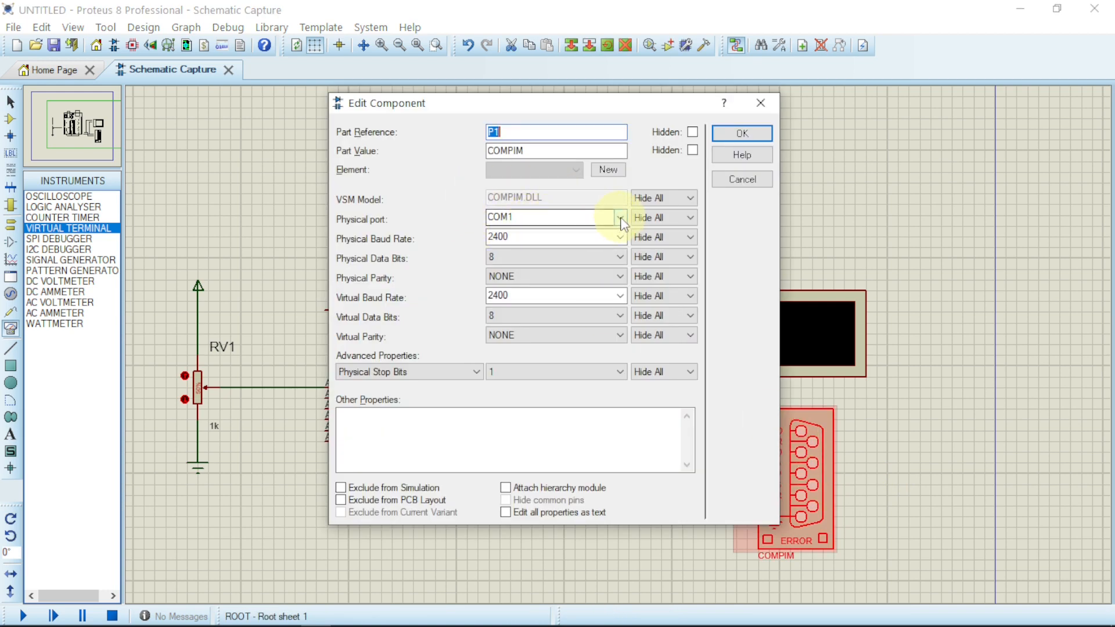
{"action": "left_click", "coordinate": [620, 217]}
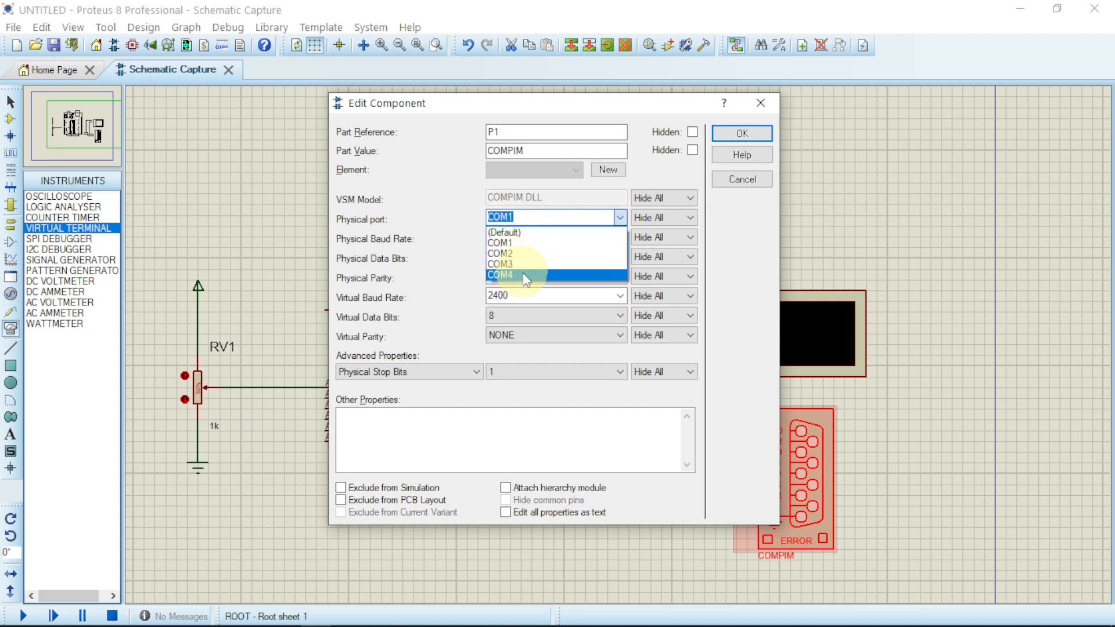
{"action": "left_click", "coordinate": [511, 274]}
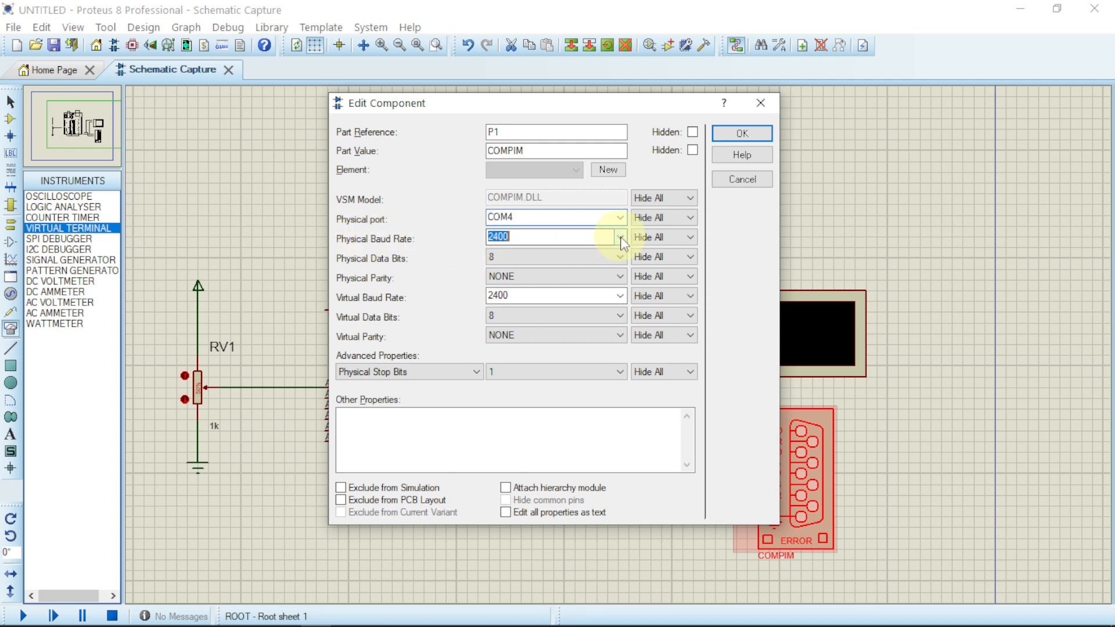
{"action": "left_click", "coordinate": [619, 237]}
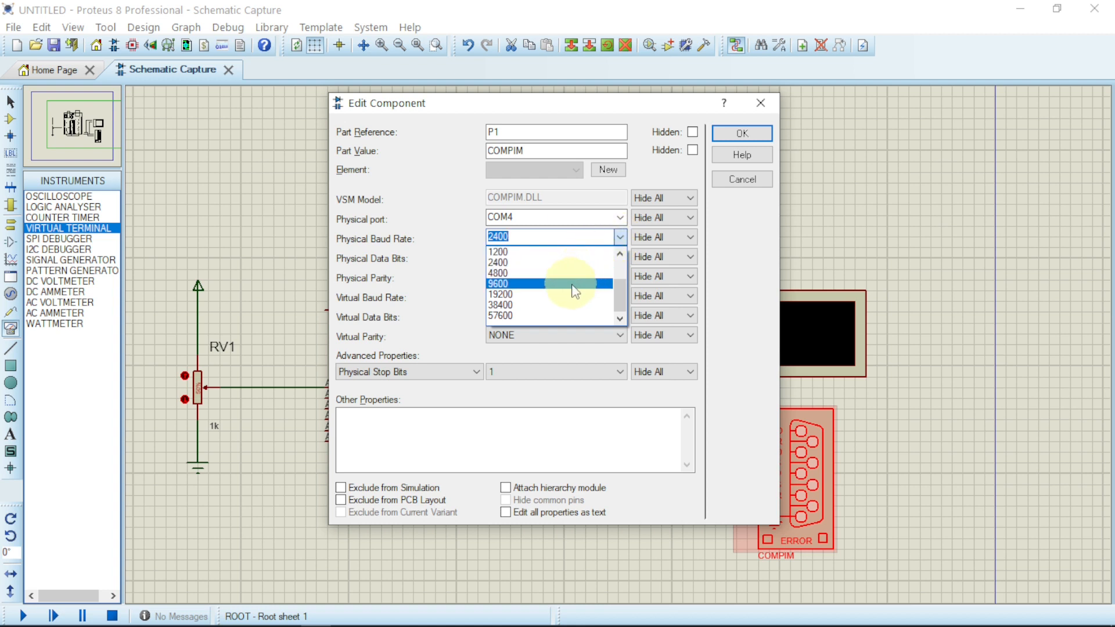
{"action": "left_click", "coordinate": [528, 282]}
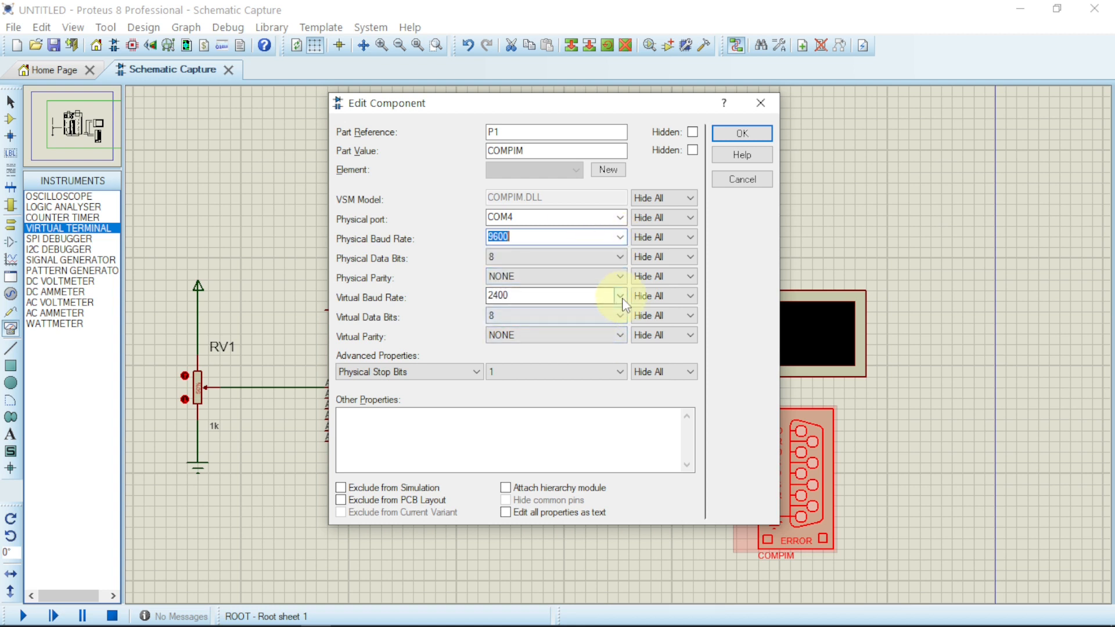
{"action": "left_click", "coordinate": [620, 296]}
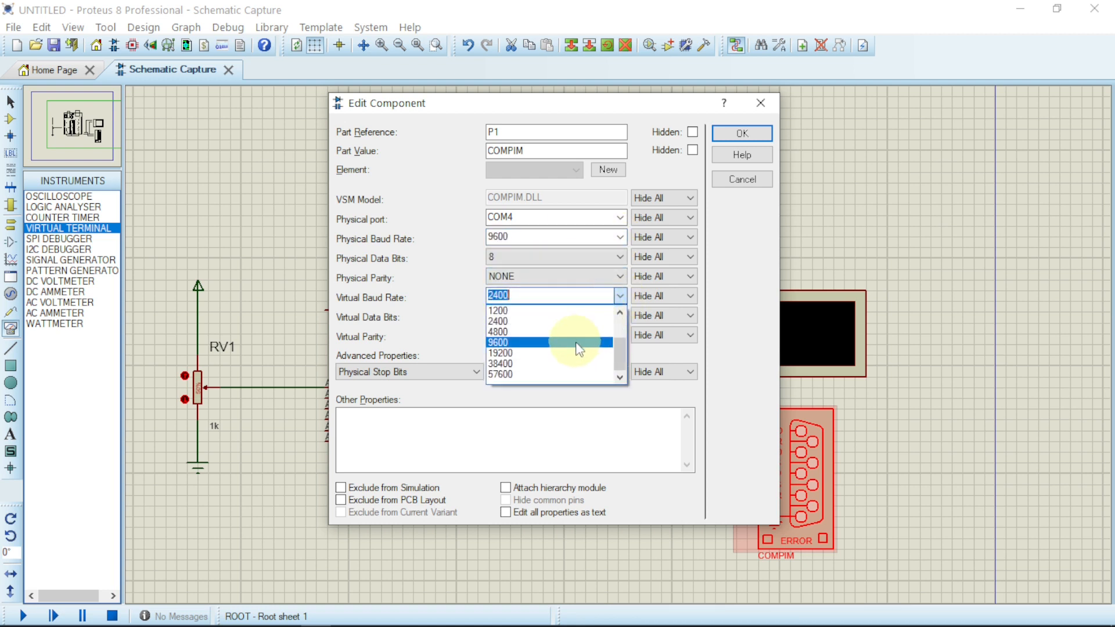
{"action": "left_click", "coordinate": [522, 342]}
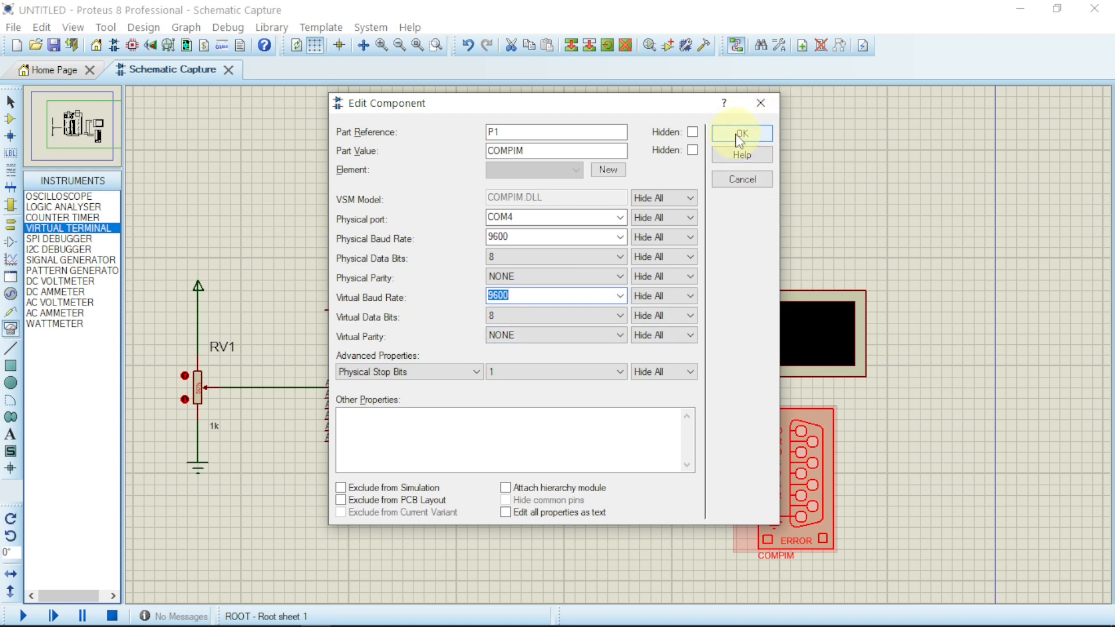
{"action": "left_click", "coordinate": [741, 132]}
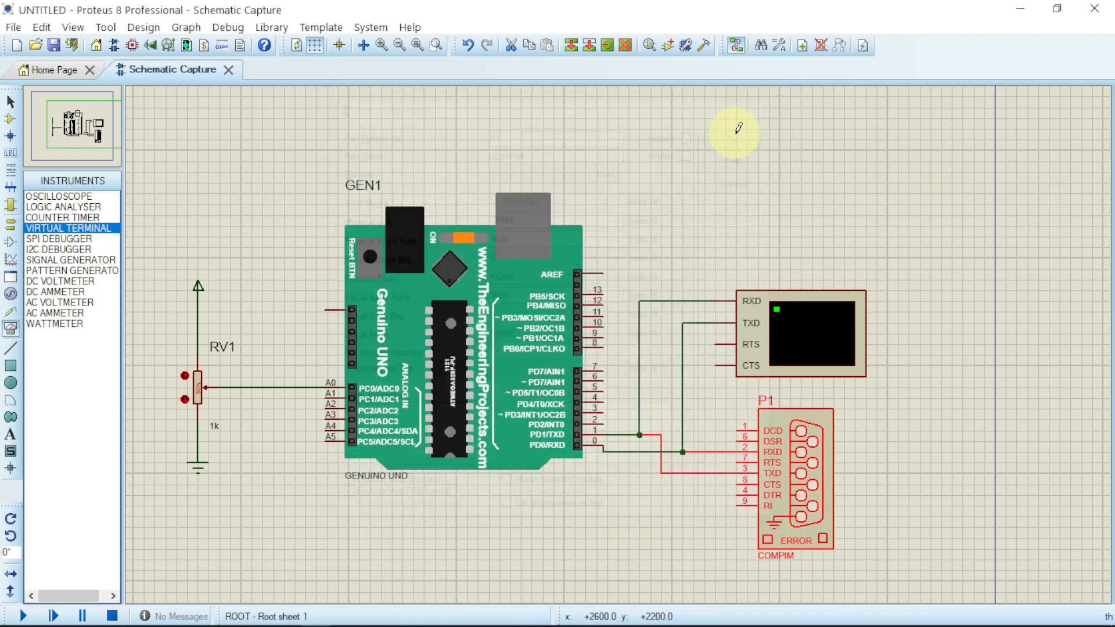
{"action": "mouse_move", "coordinate": [696, 353]}
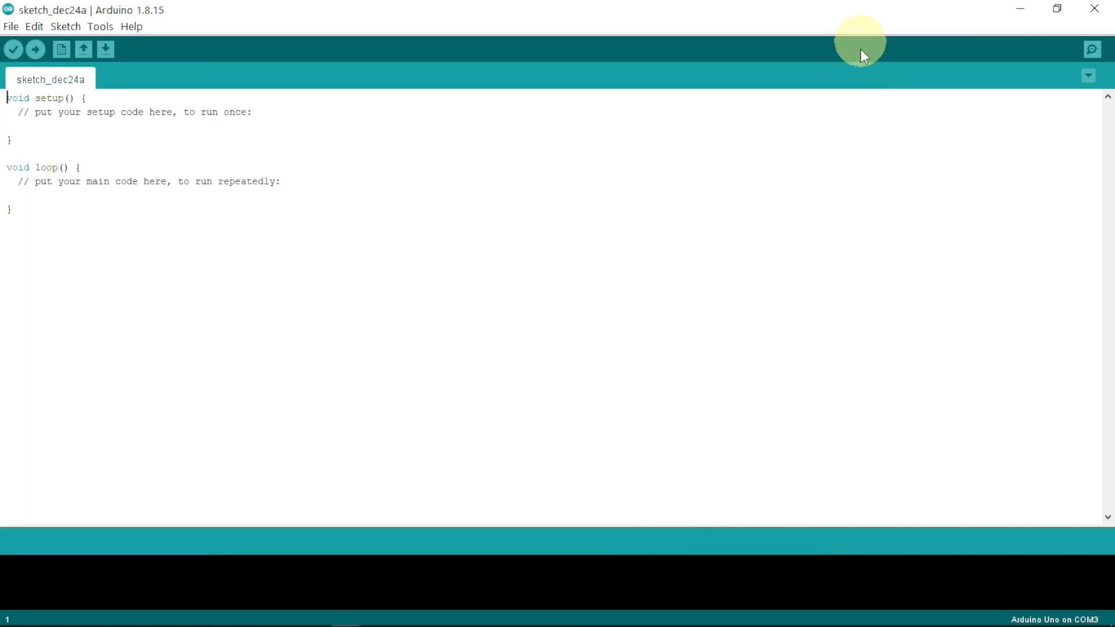
{"action": "mouse_move", "coordinate": [583, 198]}
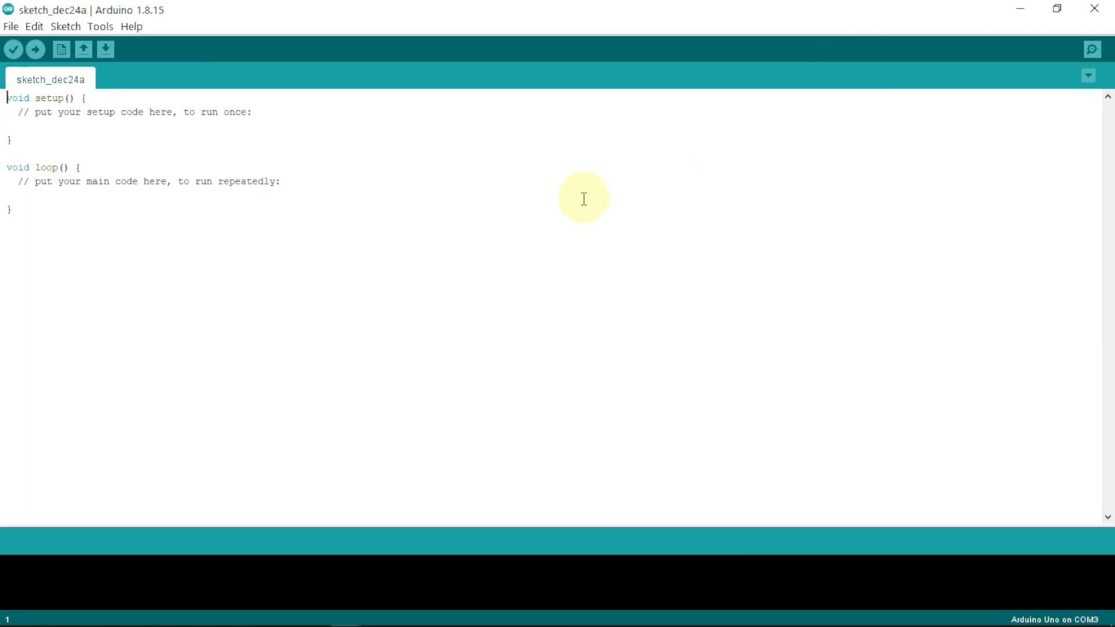
Start browsing File > Examples > 01.Basics for the AnalogReadSerial sketch
{"action": "left_click", "coordinate": [19, 26]}
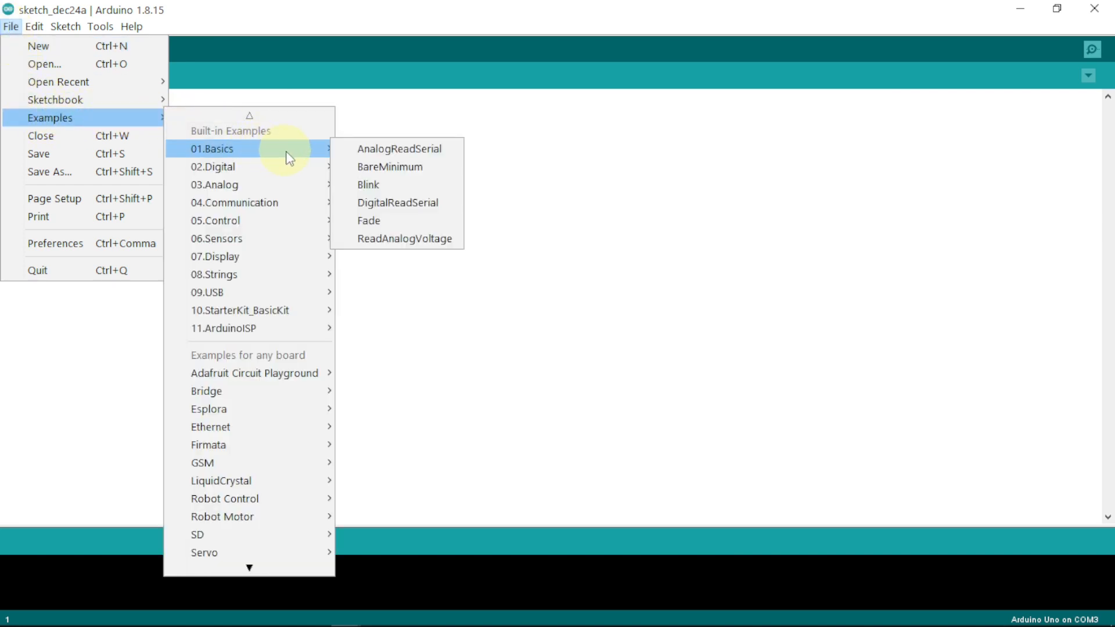
{"action": "mouse_move", "coordinate": [386, 160]}
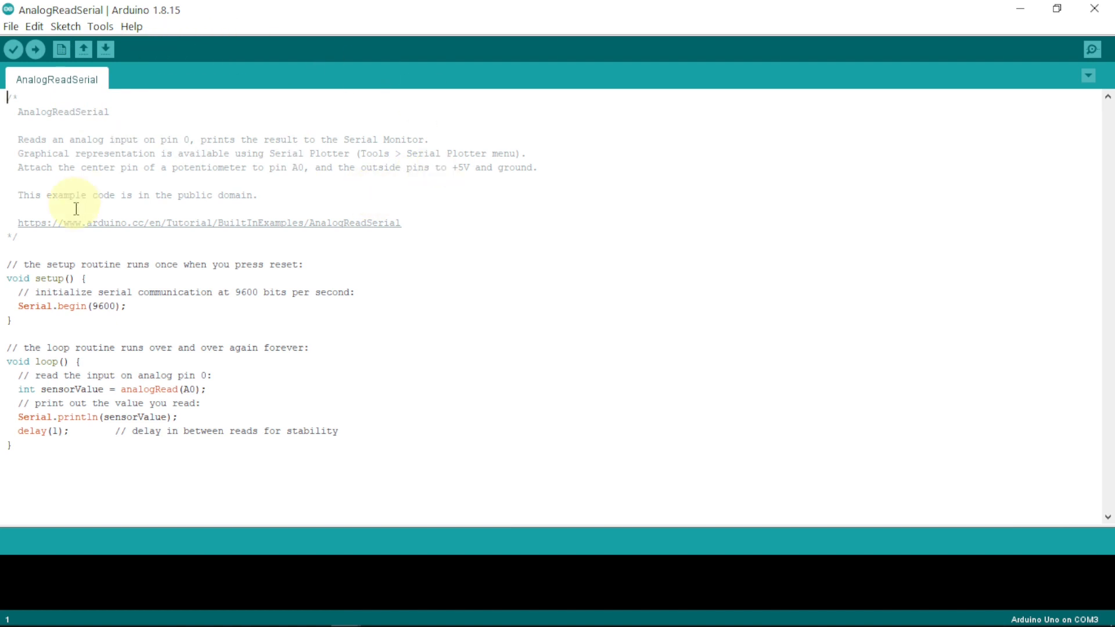
{"action": "mouse_move", "coordinate": [394, 304]}
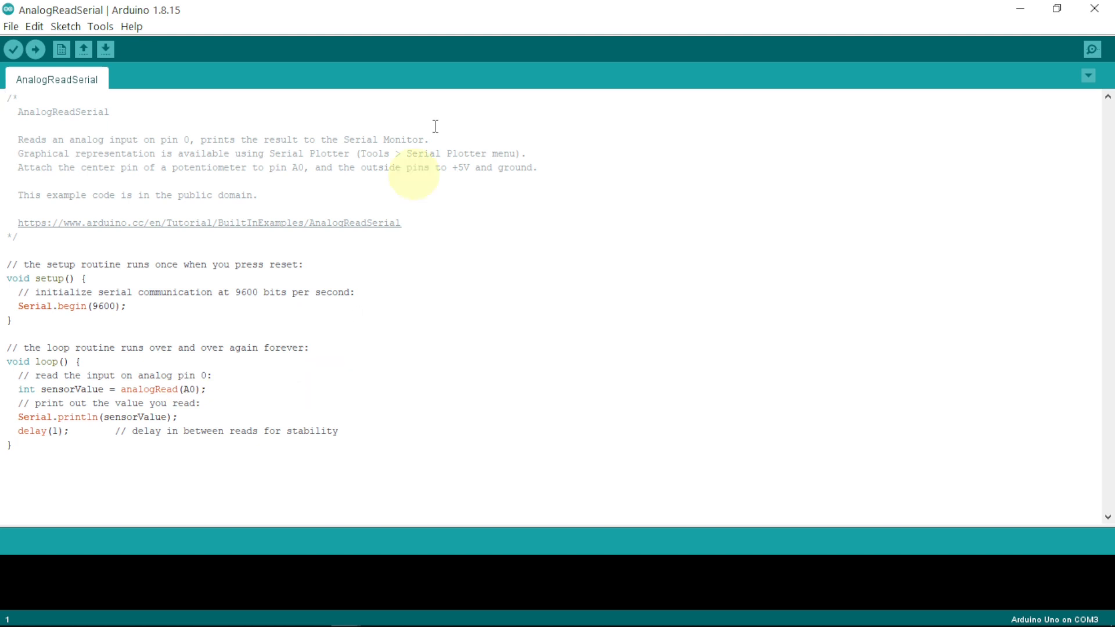
{"action": "left_click", "coordinate": [100, 27]}
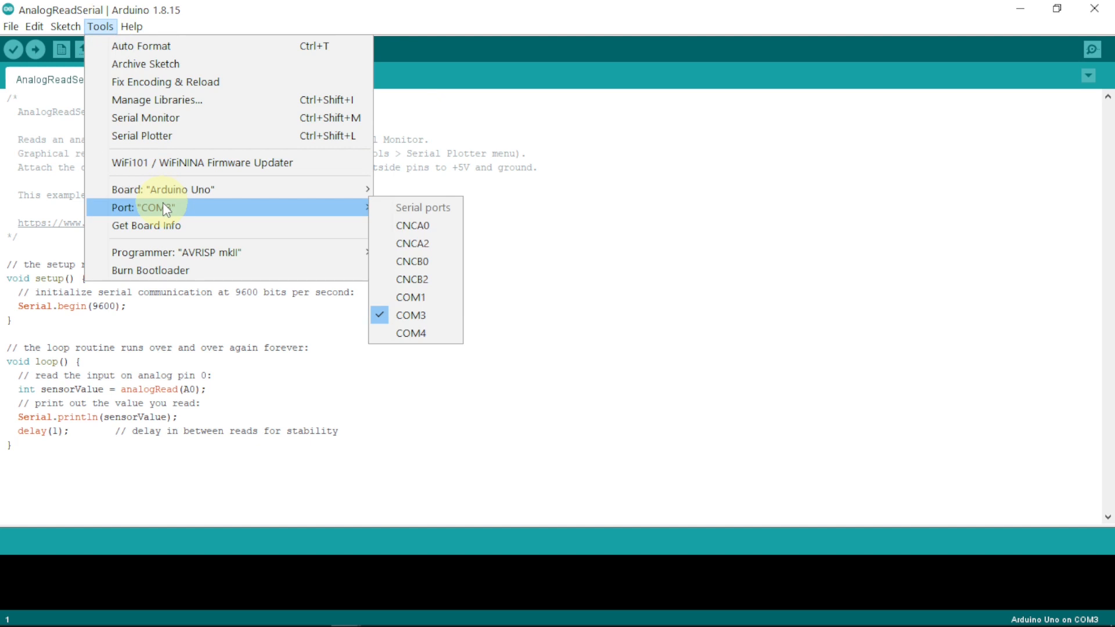
{"action": "mouse_move", "coordinate": [416, 297]}
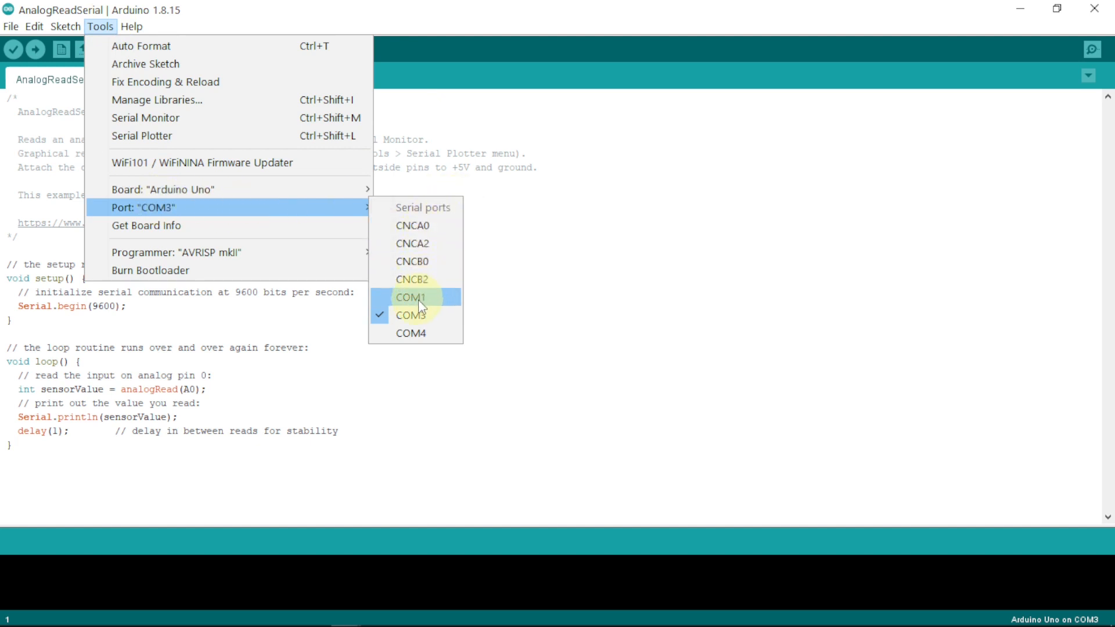
{"action": "mouse_move", "coordinate": [411, 318]}
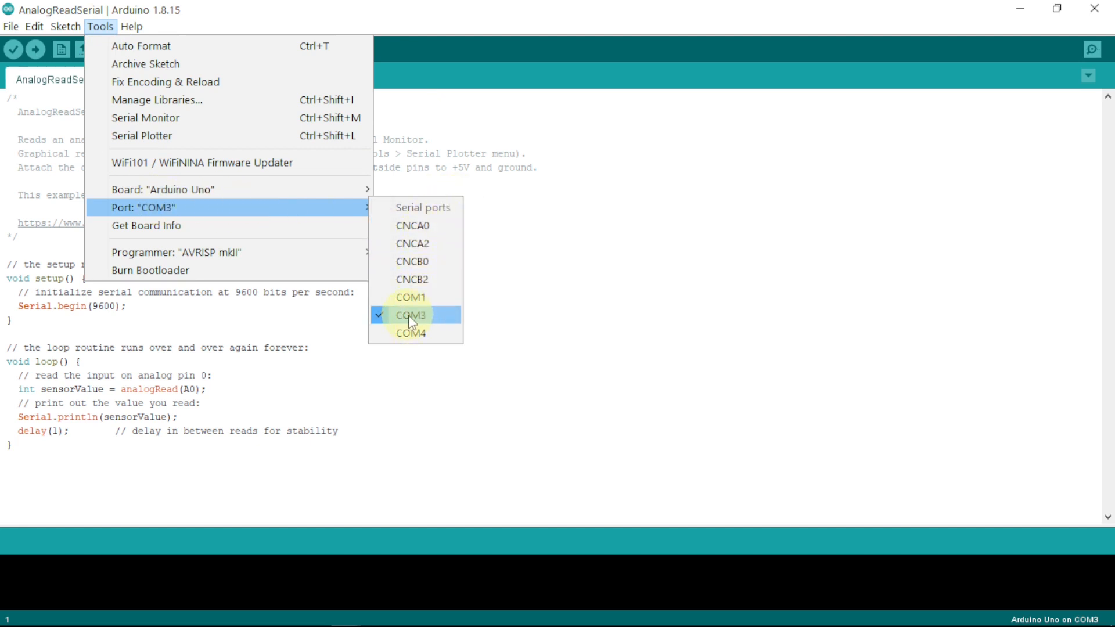
{"action": "left_click", "coordinate": [17, 49]}
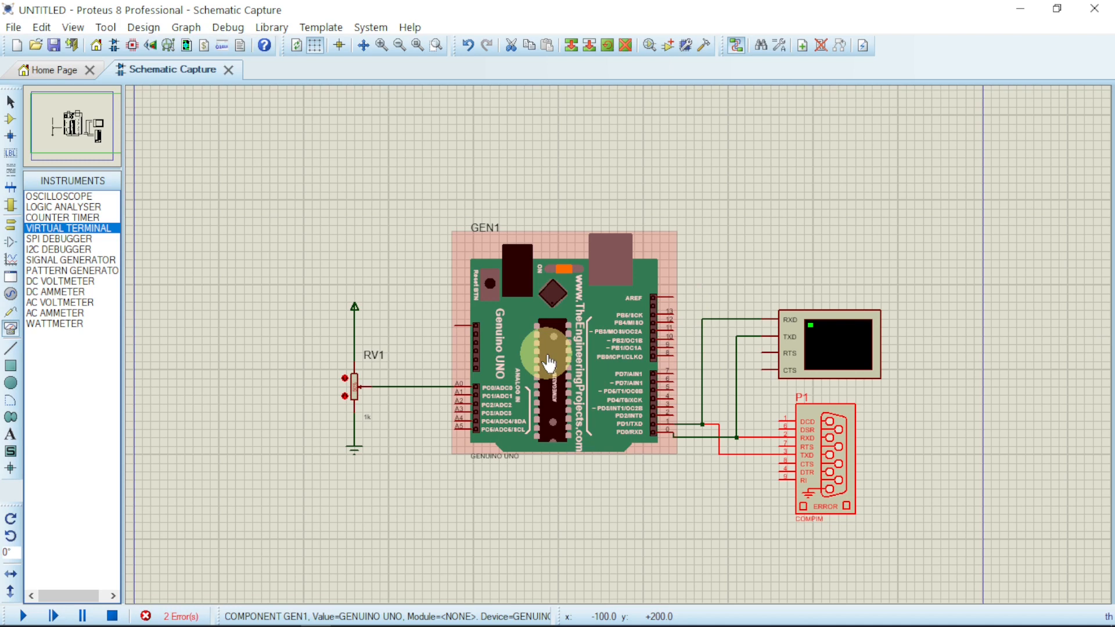
Load the AnalogReadSerial .ino.hex as the Genuino UNO's Program File, then restore down the Proteus window
{"action": "double_click", "coordinate": [549, 357]}
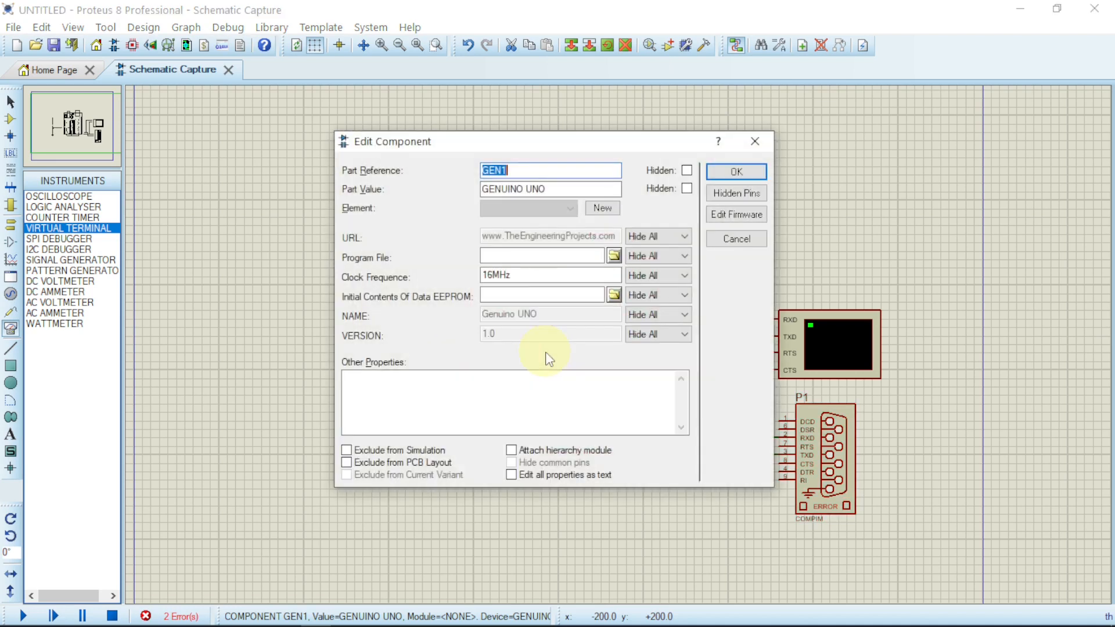
{"action": "mouse_move", "coordinate": [402, 267]}
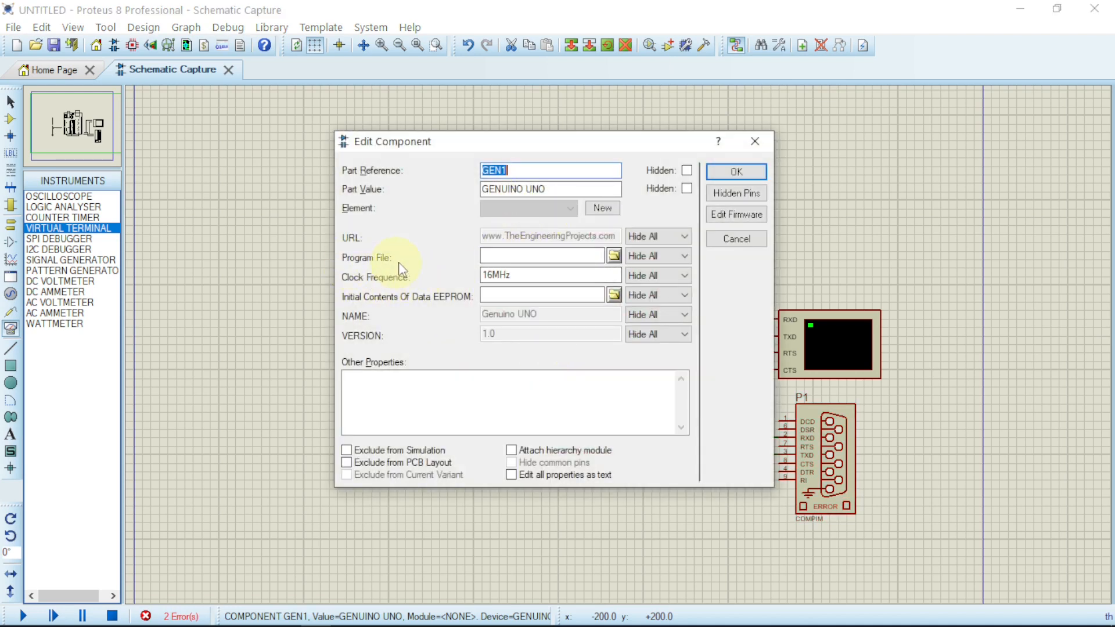
{"action": "left_click", "coordinate": [541, 255]}
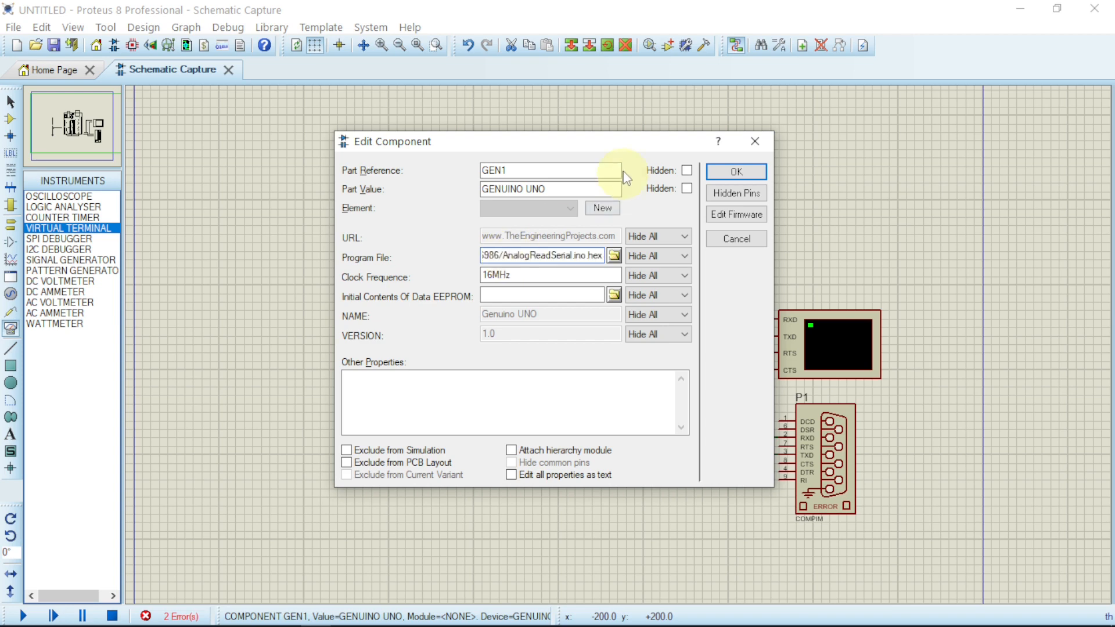
{"action": "left_click", "coordinate": [735, 171]}
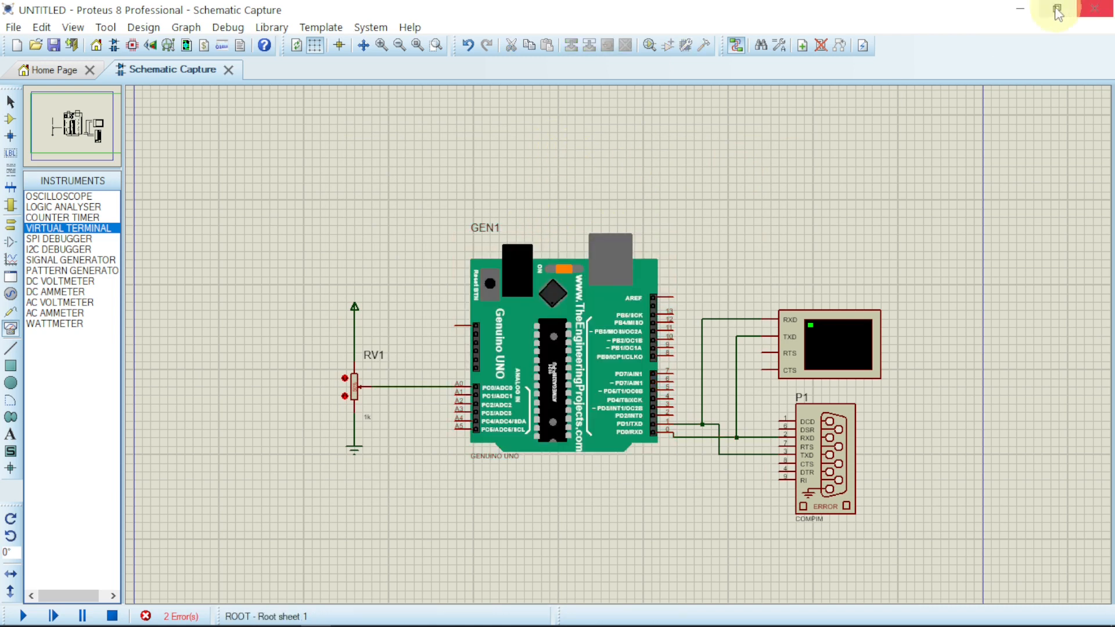
{"action": "left_click", "coordinate": [1054, 8]}
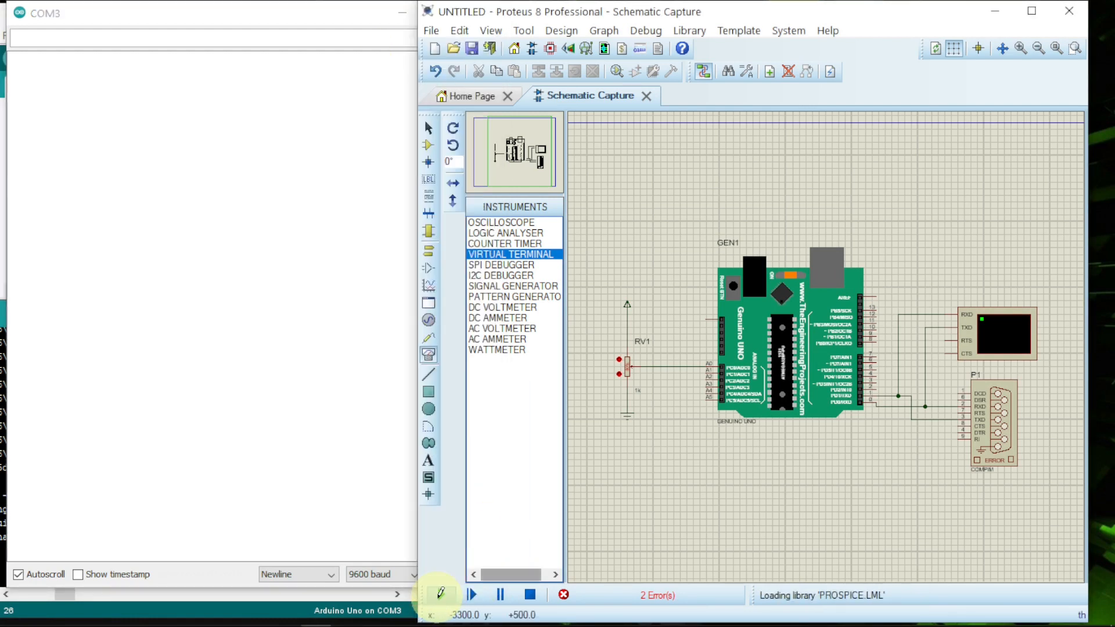
Run the simulation, bring up the Arduino Serial Plotter on COM3, and run the simulation again
{"action": "left_click", "coordinate": [441, 592]}
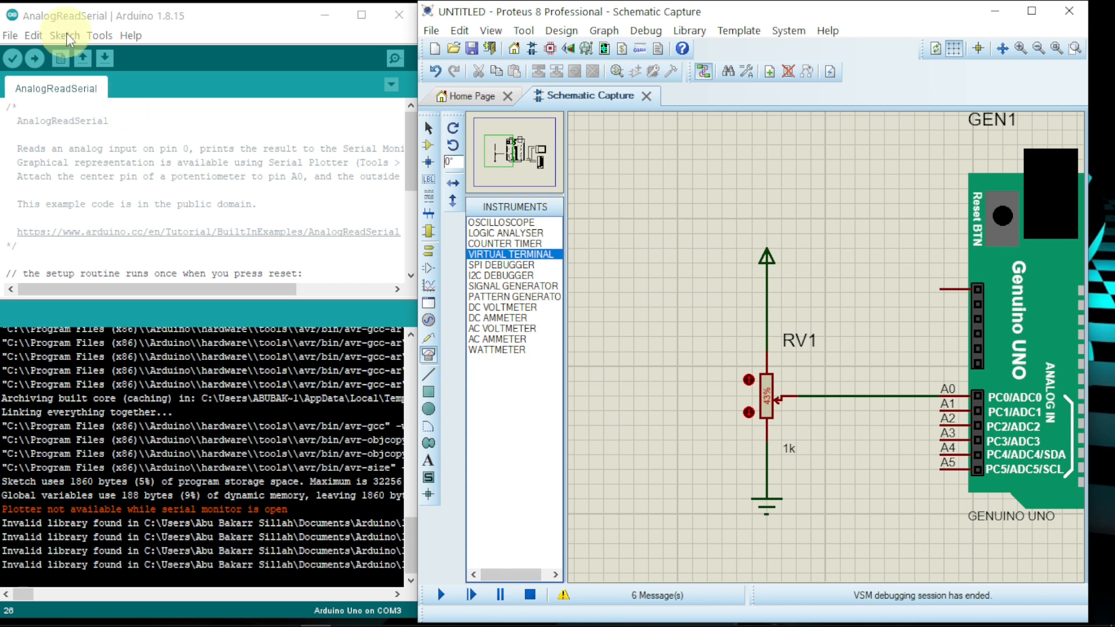
{"action": "left_click", "coordinate": [100, 35]}
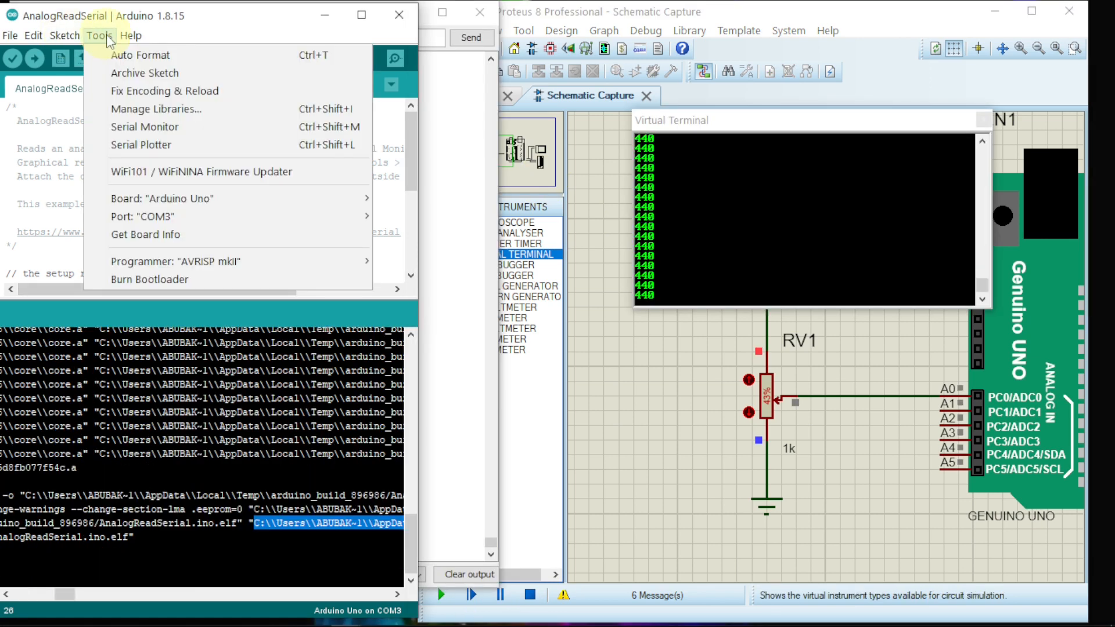
{"action": "mouse_move", "coordinate": [152, 150]}
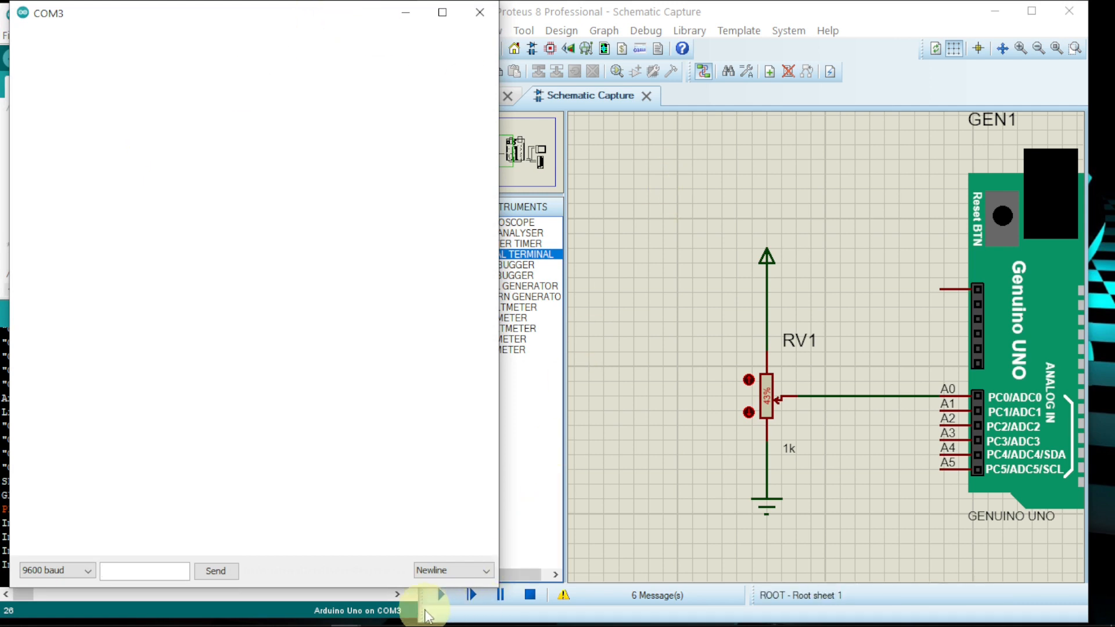
{"action": "left_click", "coordinate": [442, 611]}
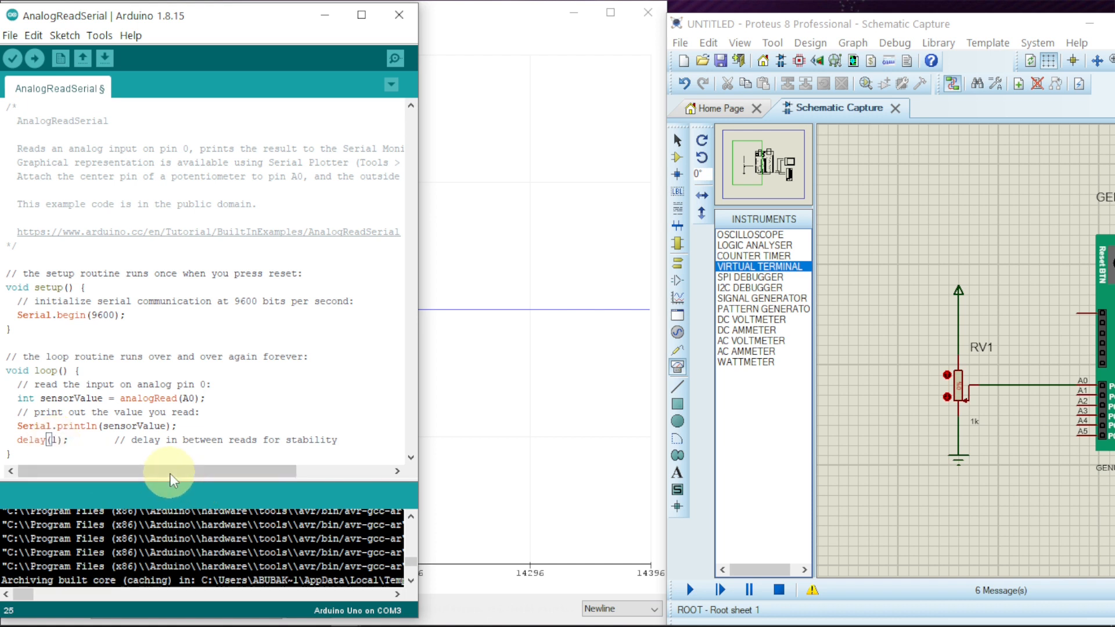
Change the loop's delay(1) to delay(100) and verify-compile the AnalogReadSerial sketch
{"action": "type", "text": "0"}
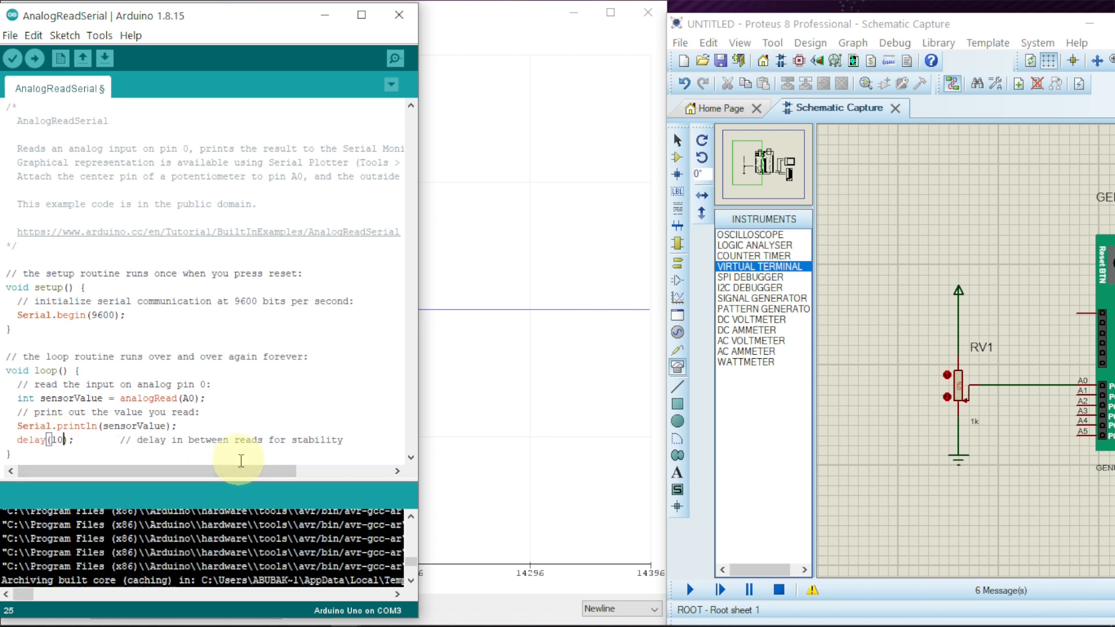
{"action": "type", "text": "0"}
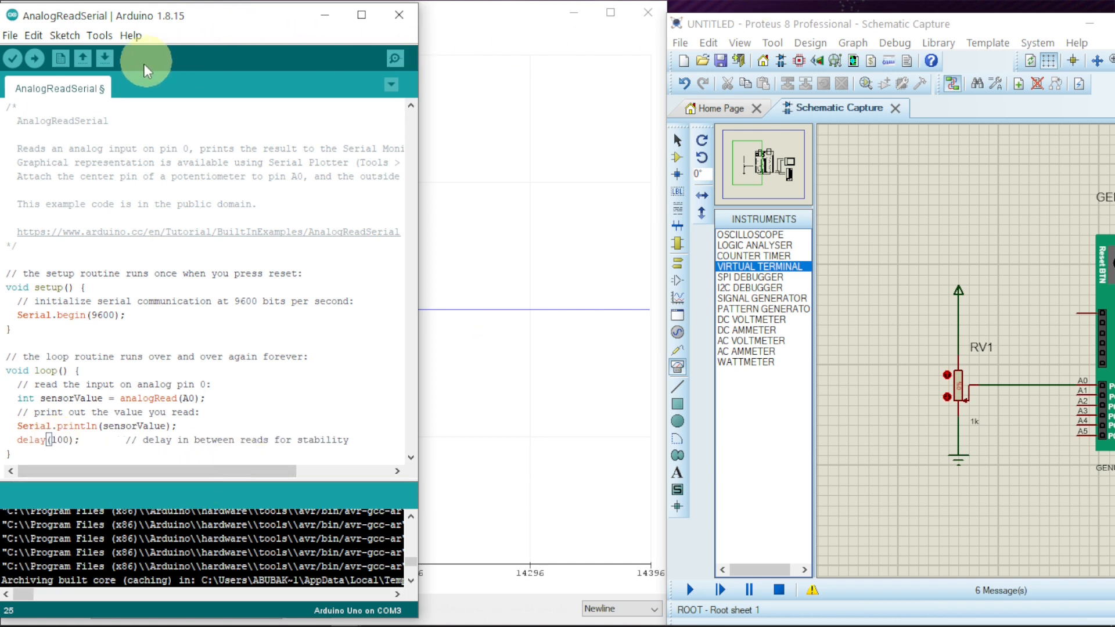
{"action": "left_click", "coordinate": [13, 60]}
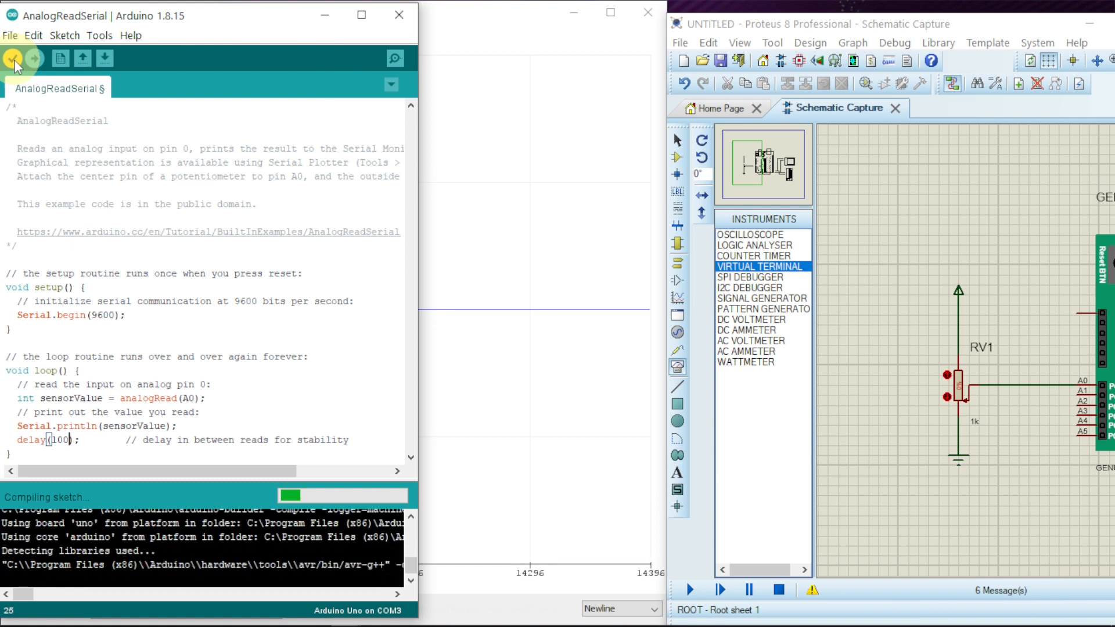
{"action": "left_click", "coordinate": [16, 58]}
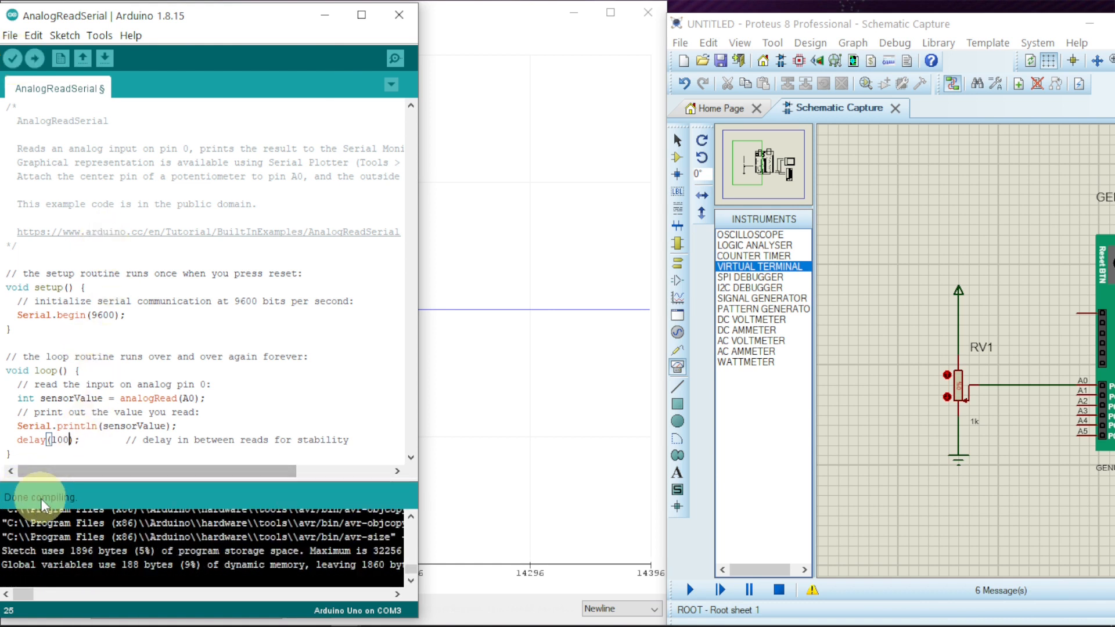
{"action": "mouse_move", "coordinate": [645, 477]}
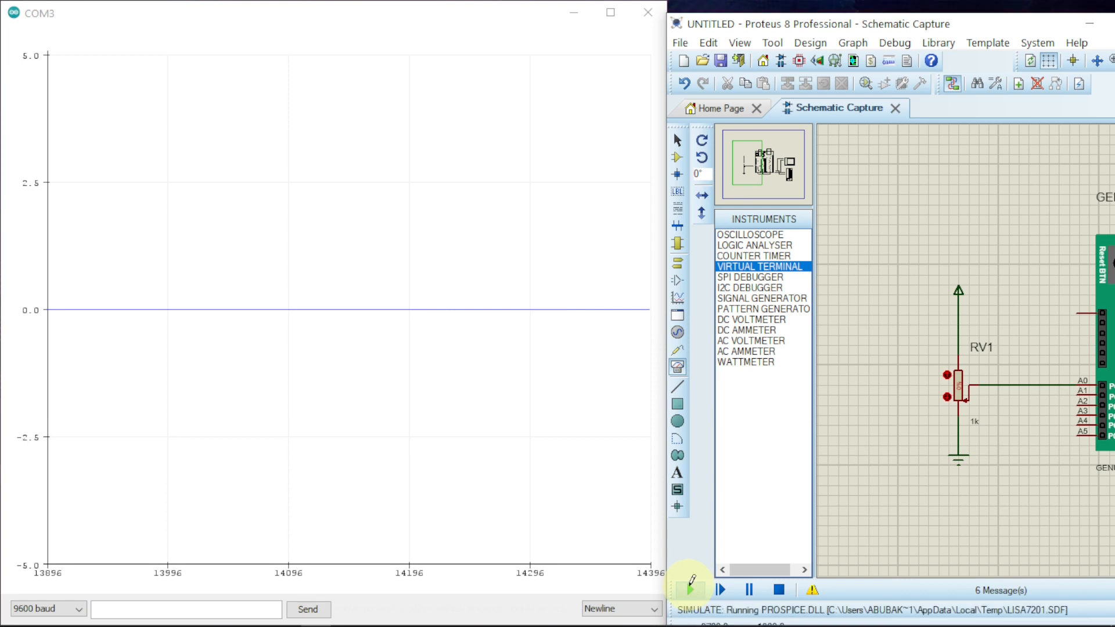
Start the simulation so the virtual terminal begins printing readings of 0
{"action": "left_click", "coordinate": [691, 590]}
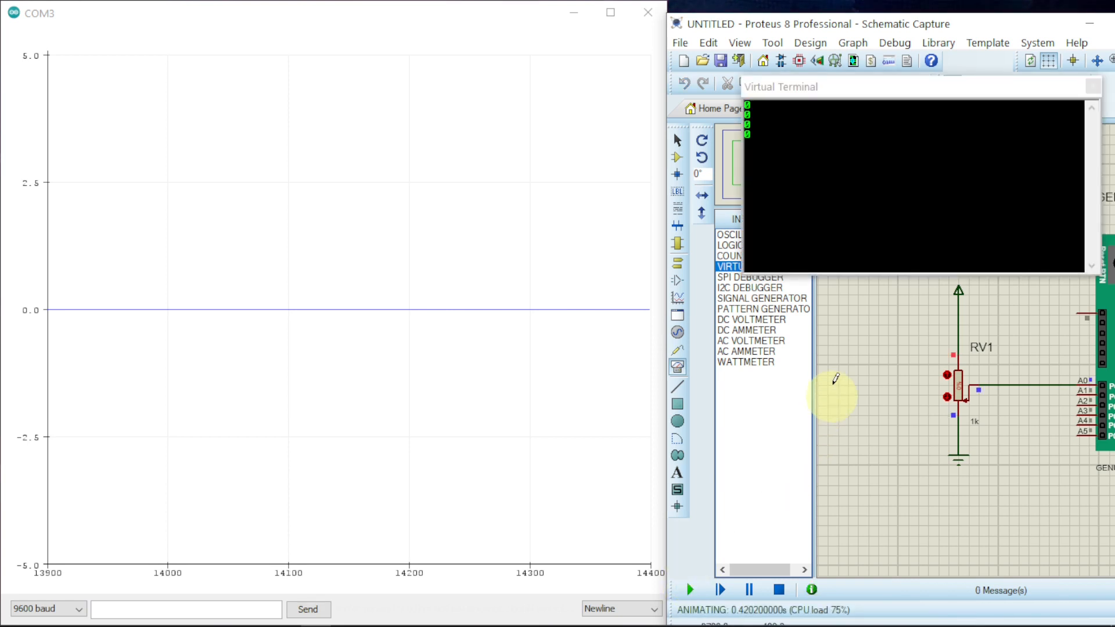